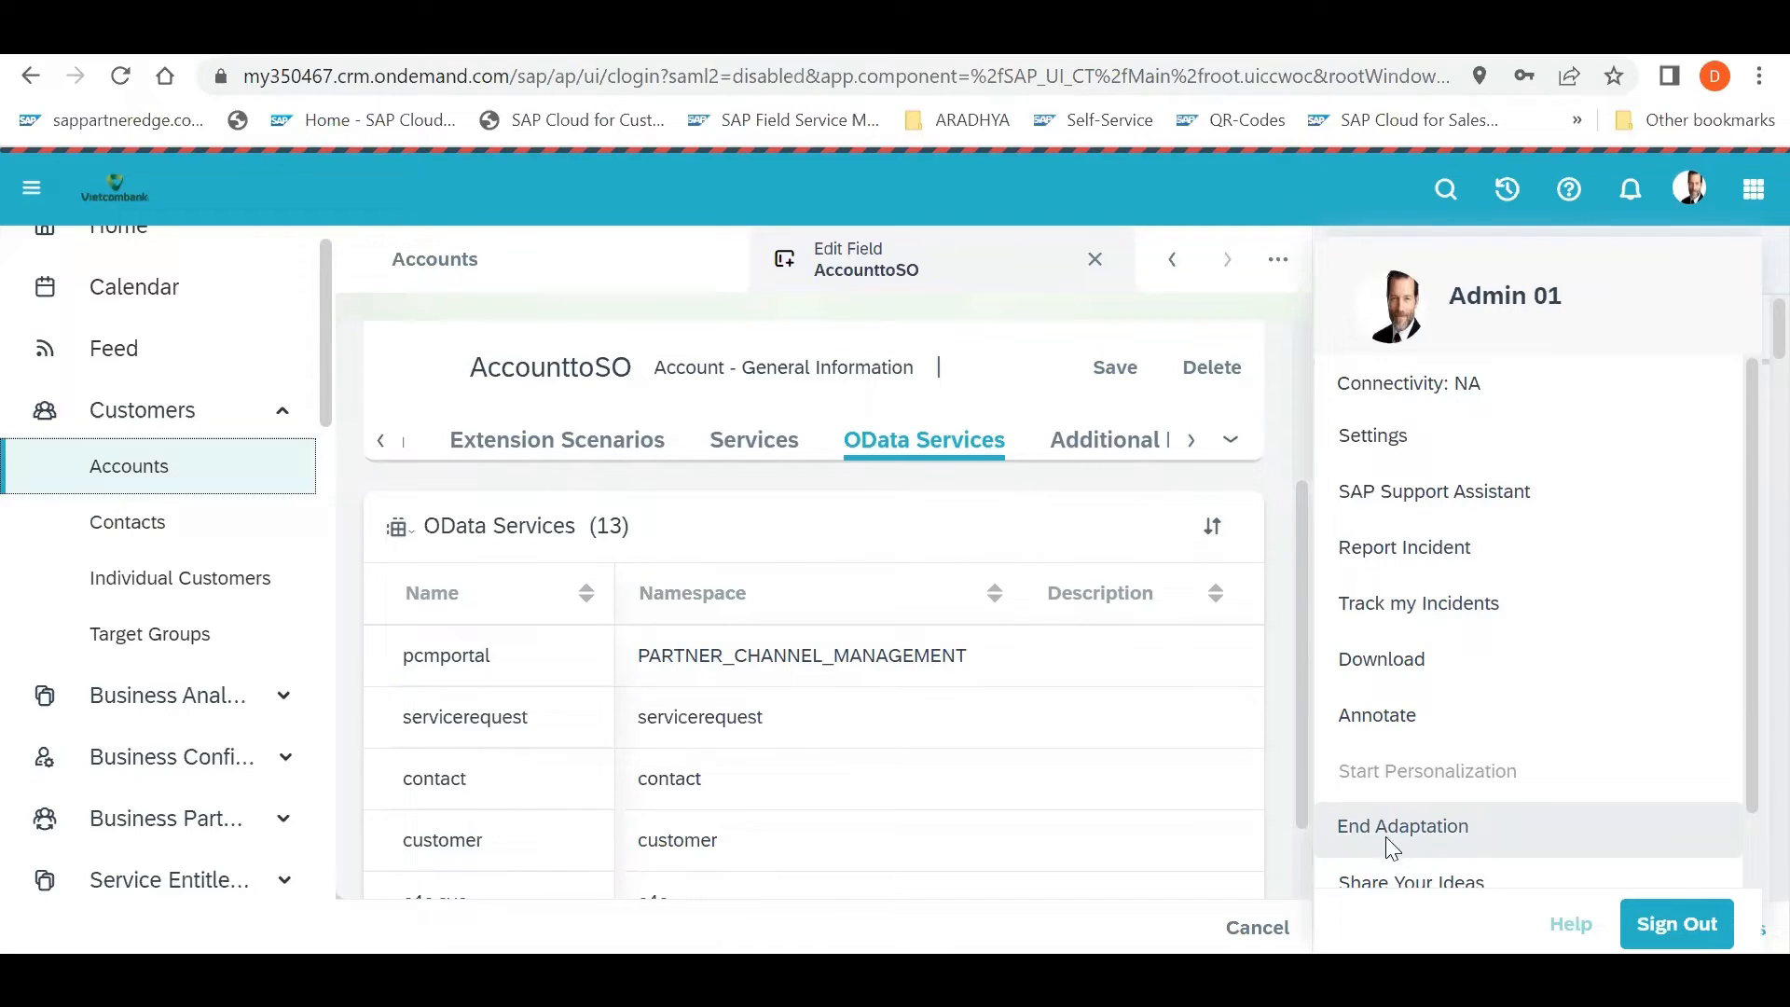
pyautogui.moveTo(1393, 796)
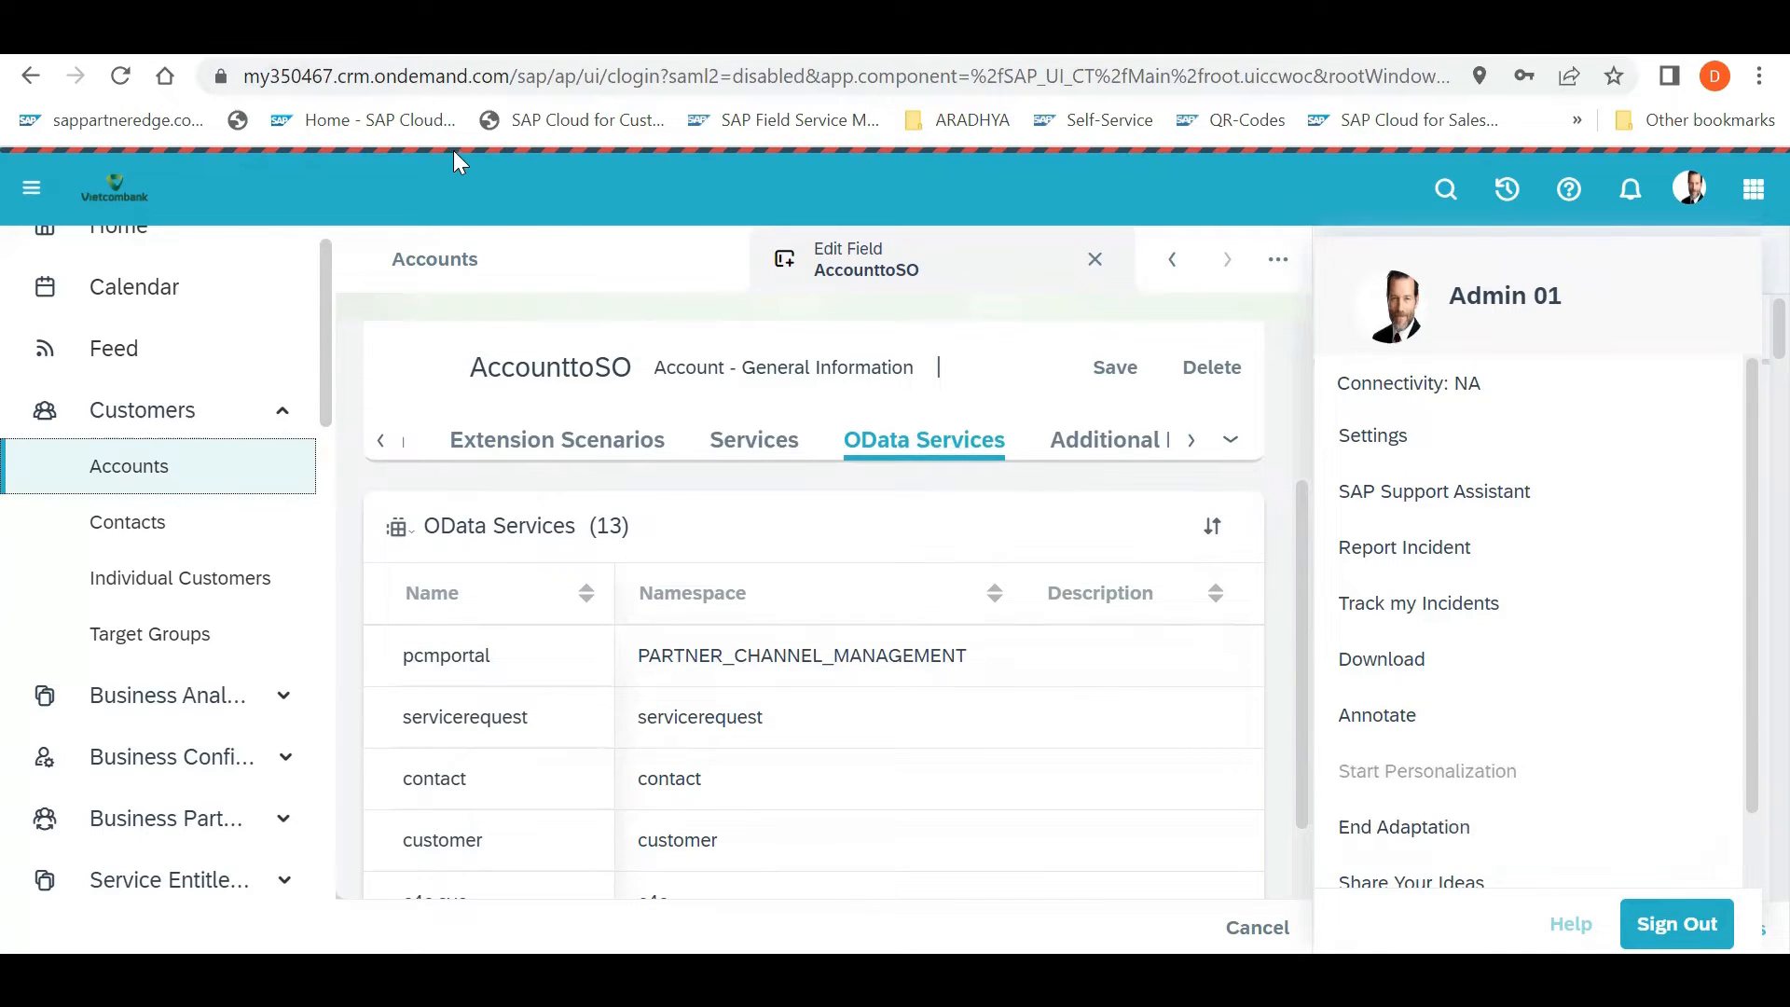
pyautogui.moveTo(614, 157)
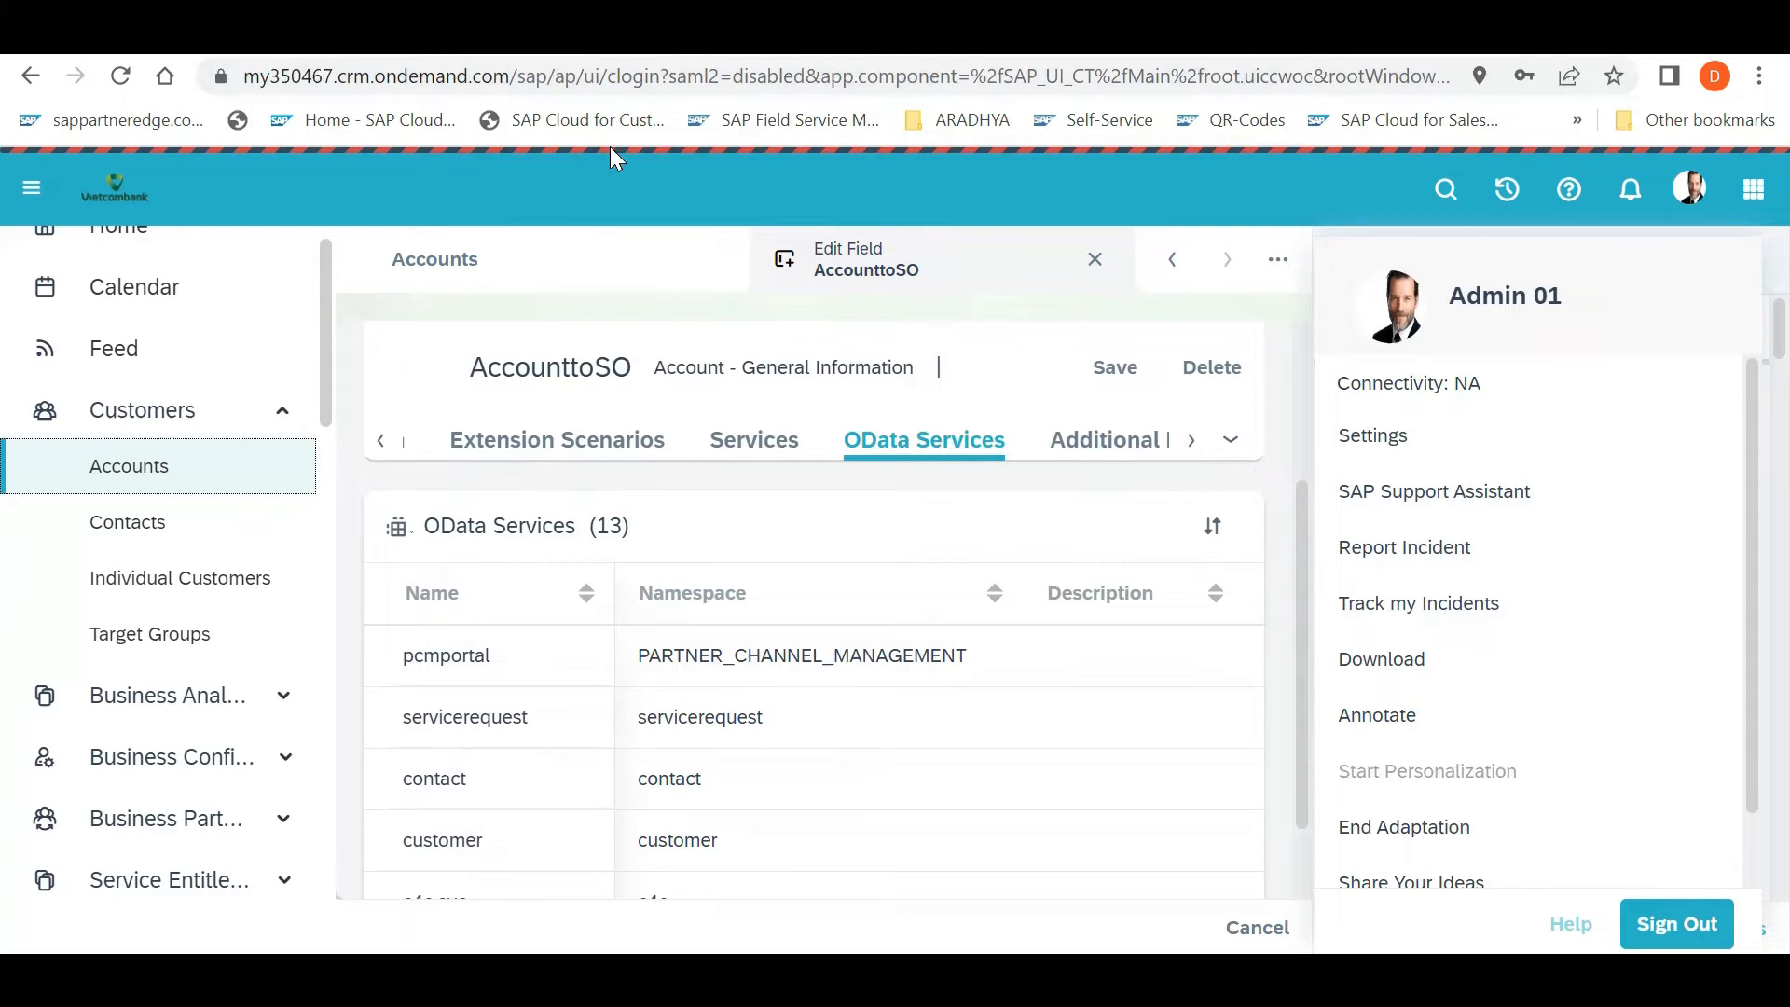
pyautogui.moveTo(1027, 140)
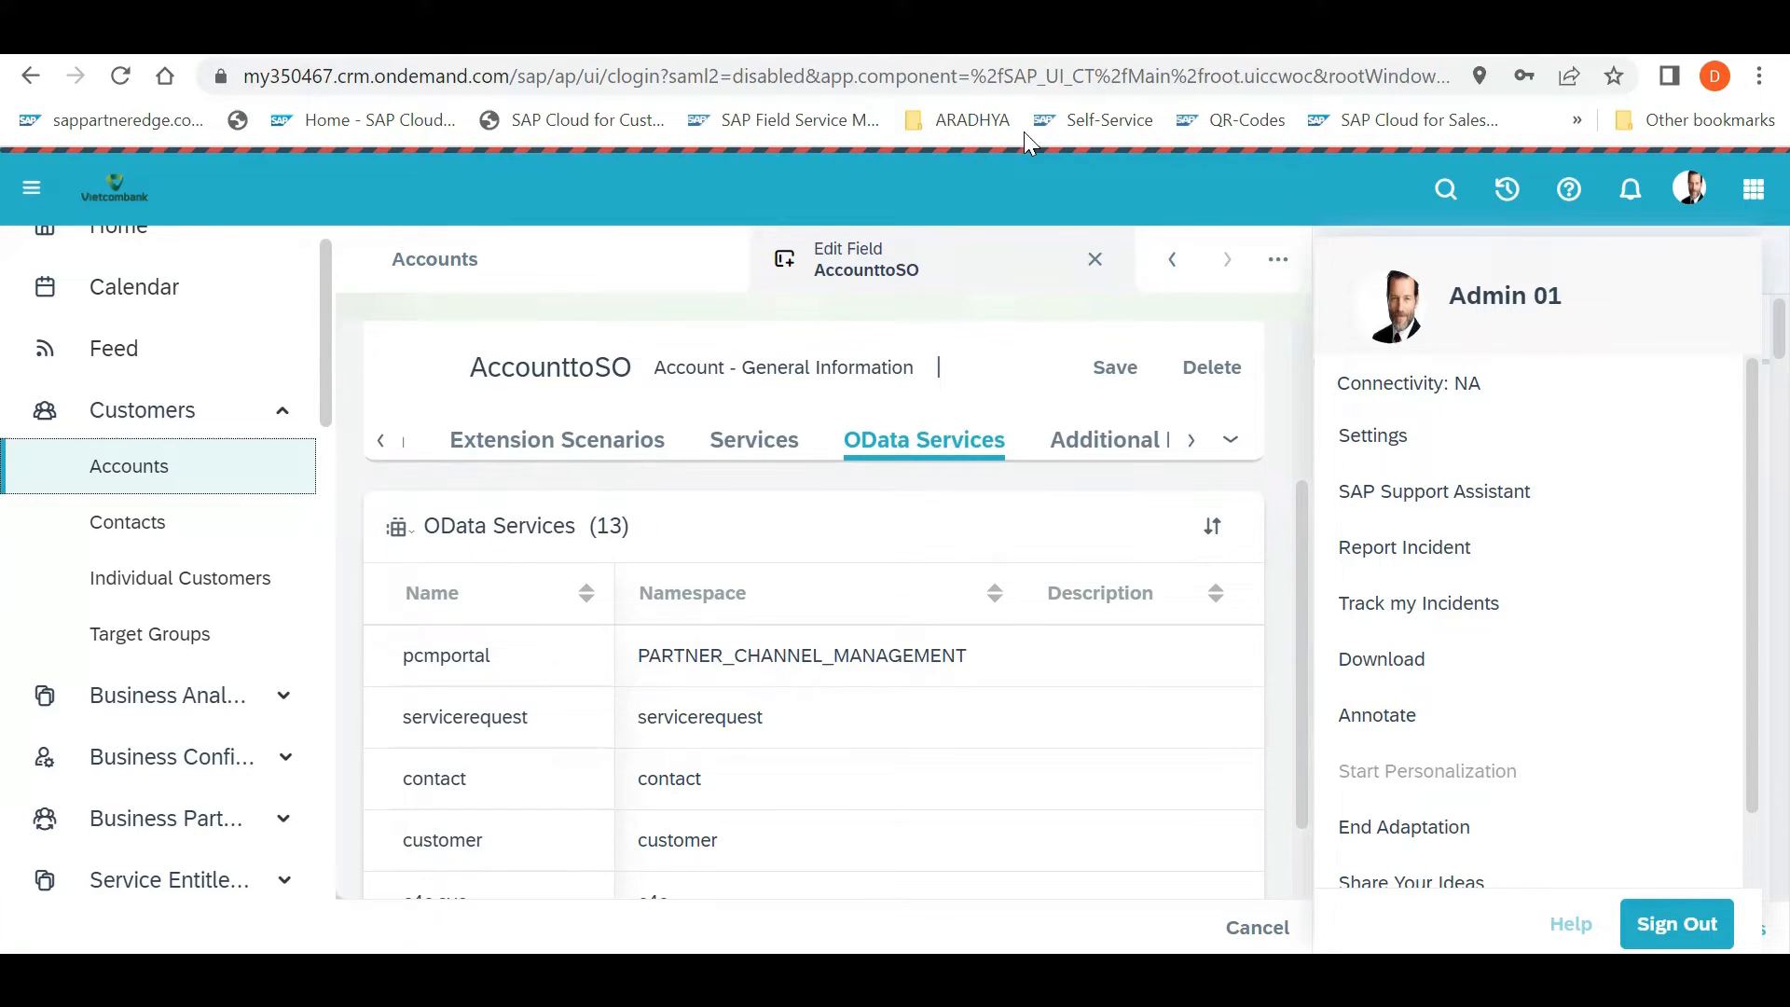
pyautogui.moveTo(1402, 194)
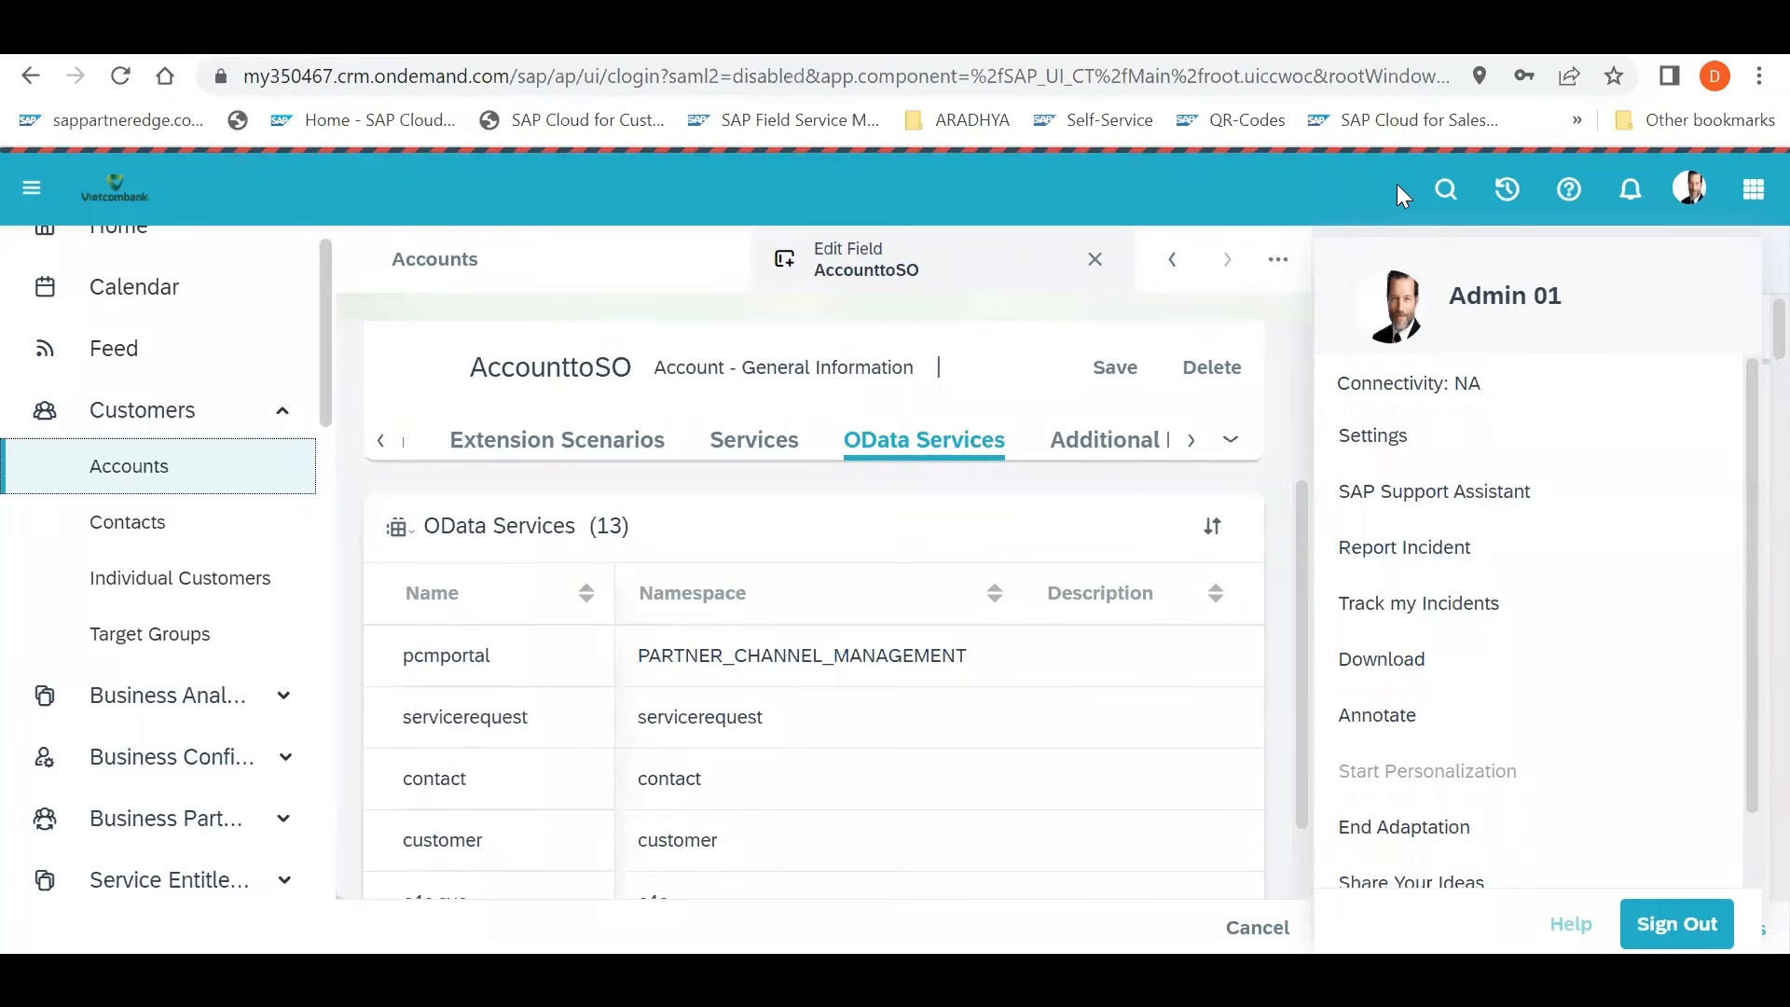
pyautogui.moveTo(876, 145)
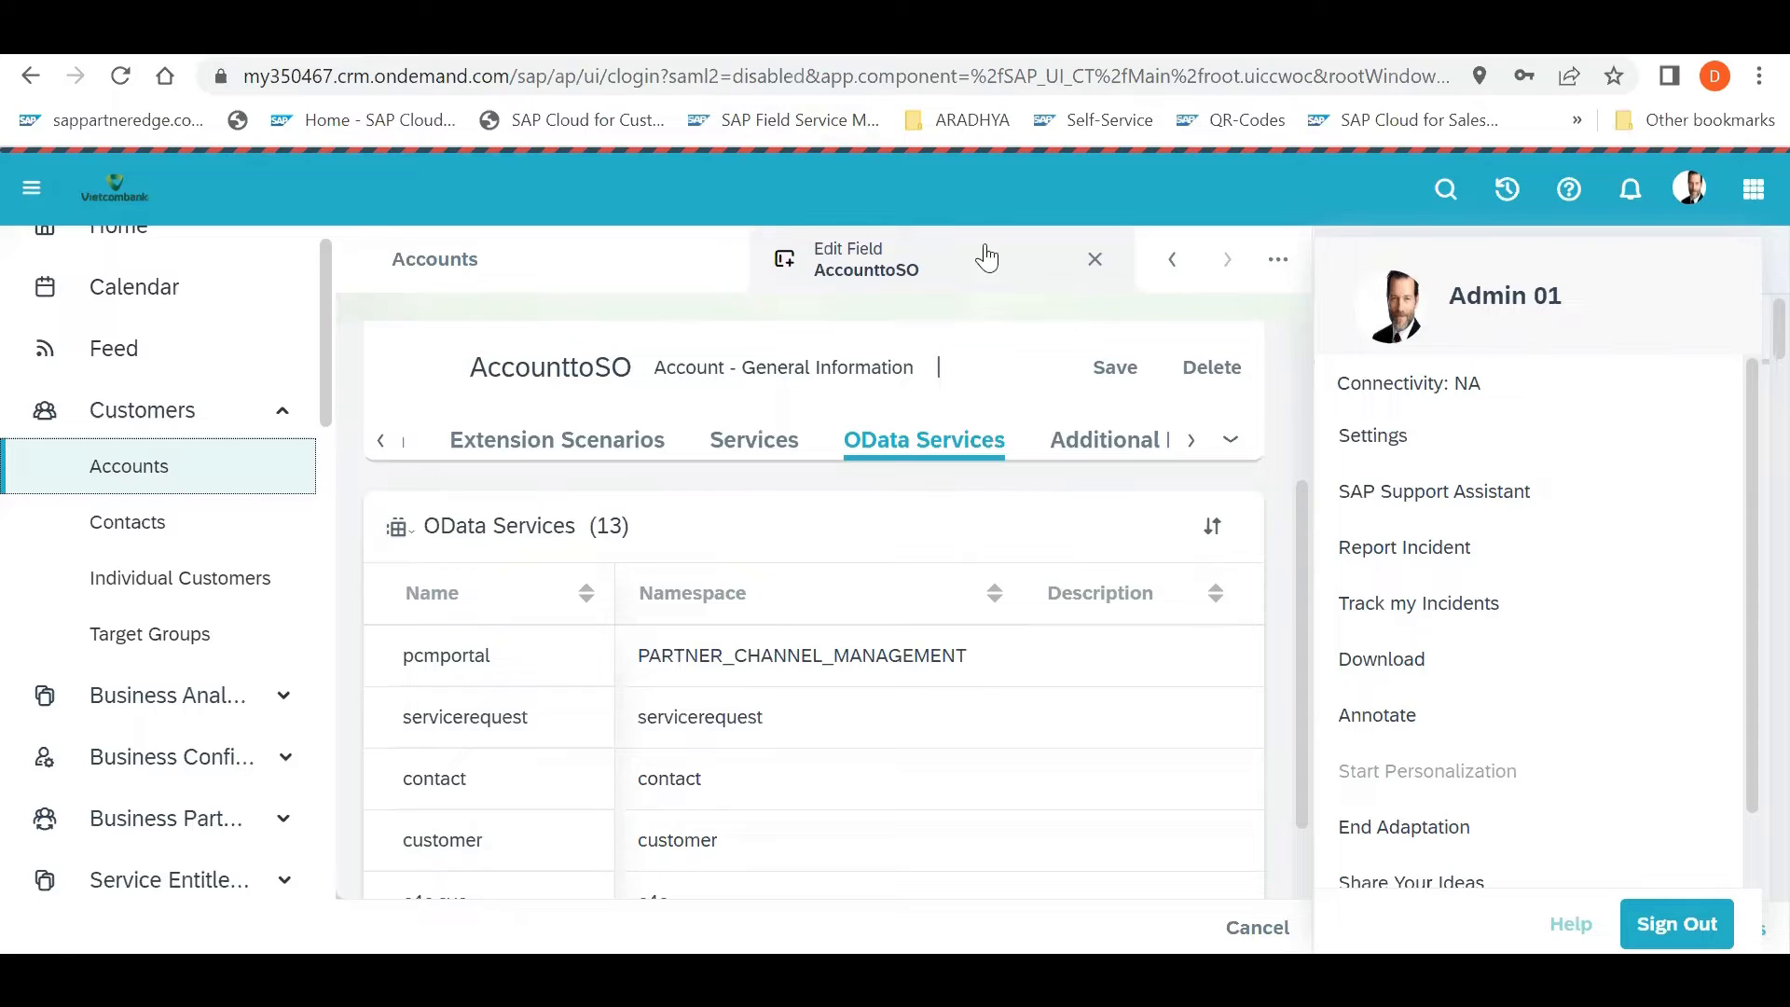
pyautogui.moveTo(807, 500)
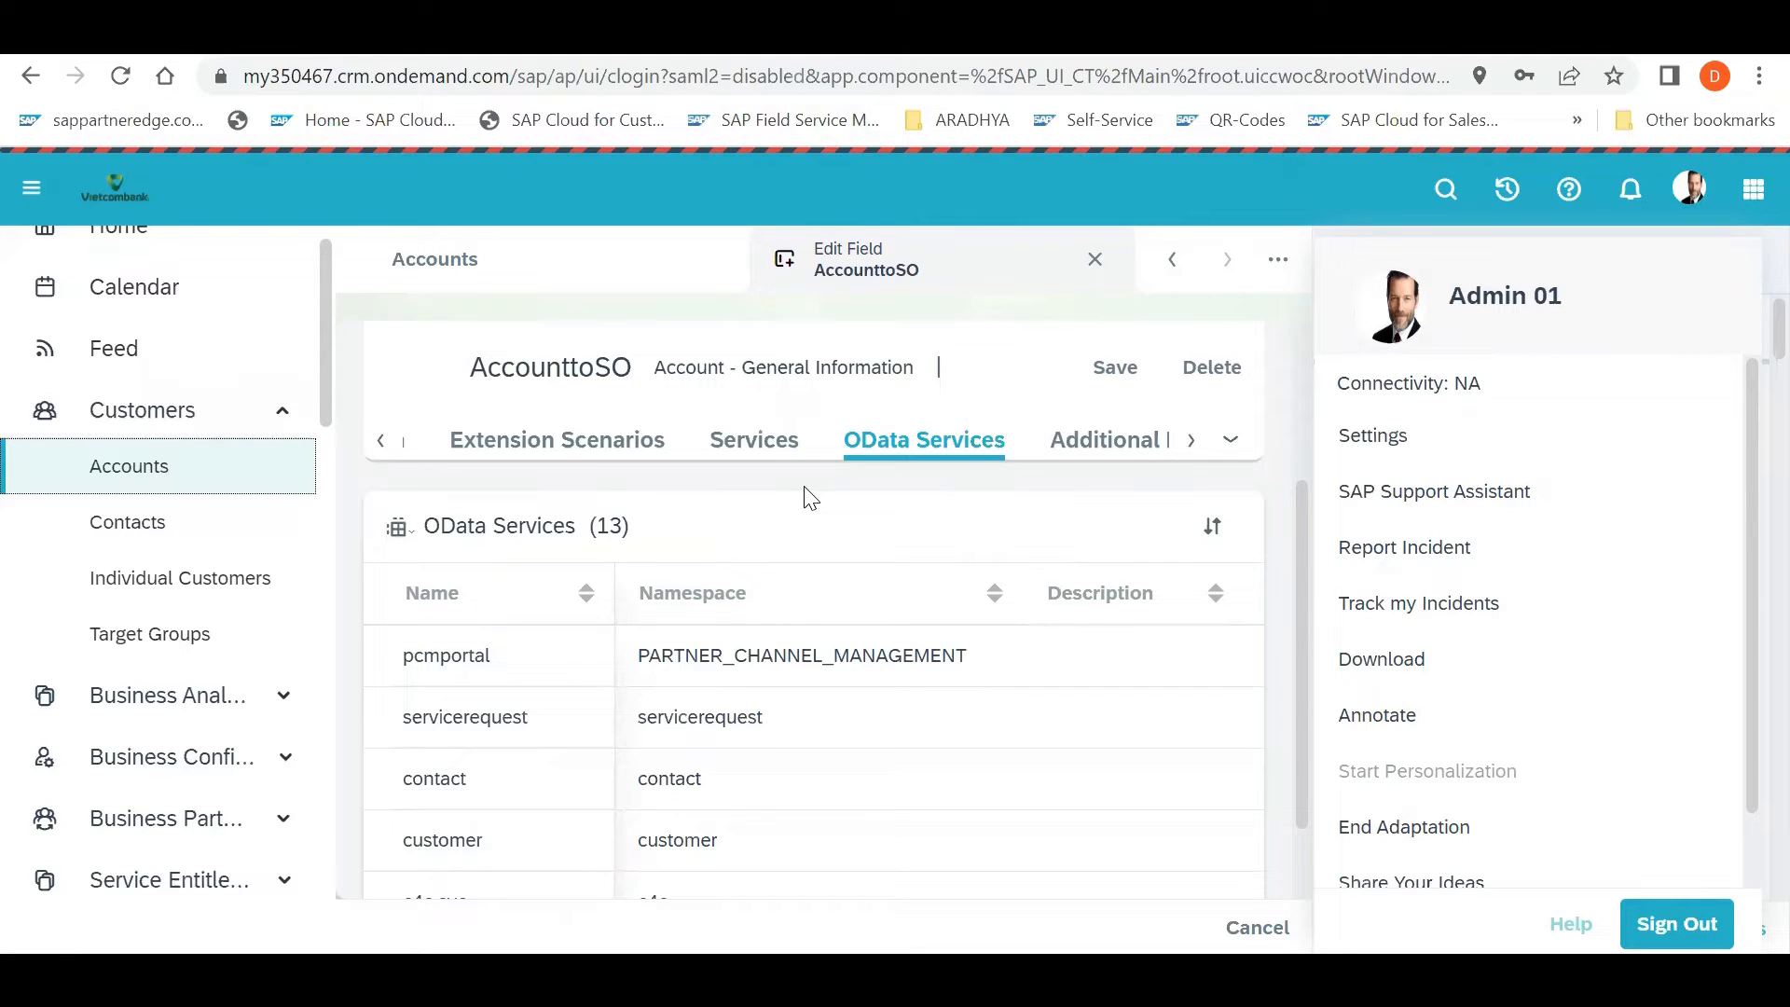
pyautogui.moveTo(1060, 275)
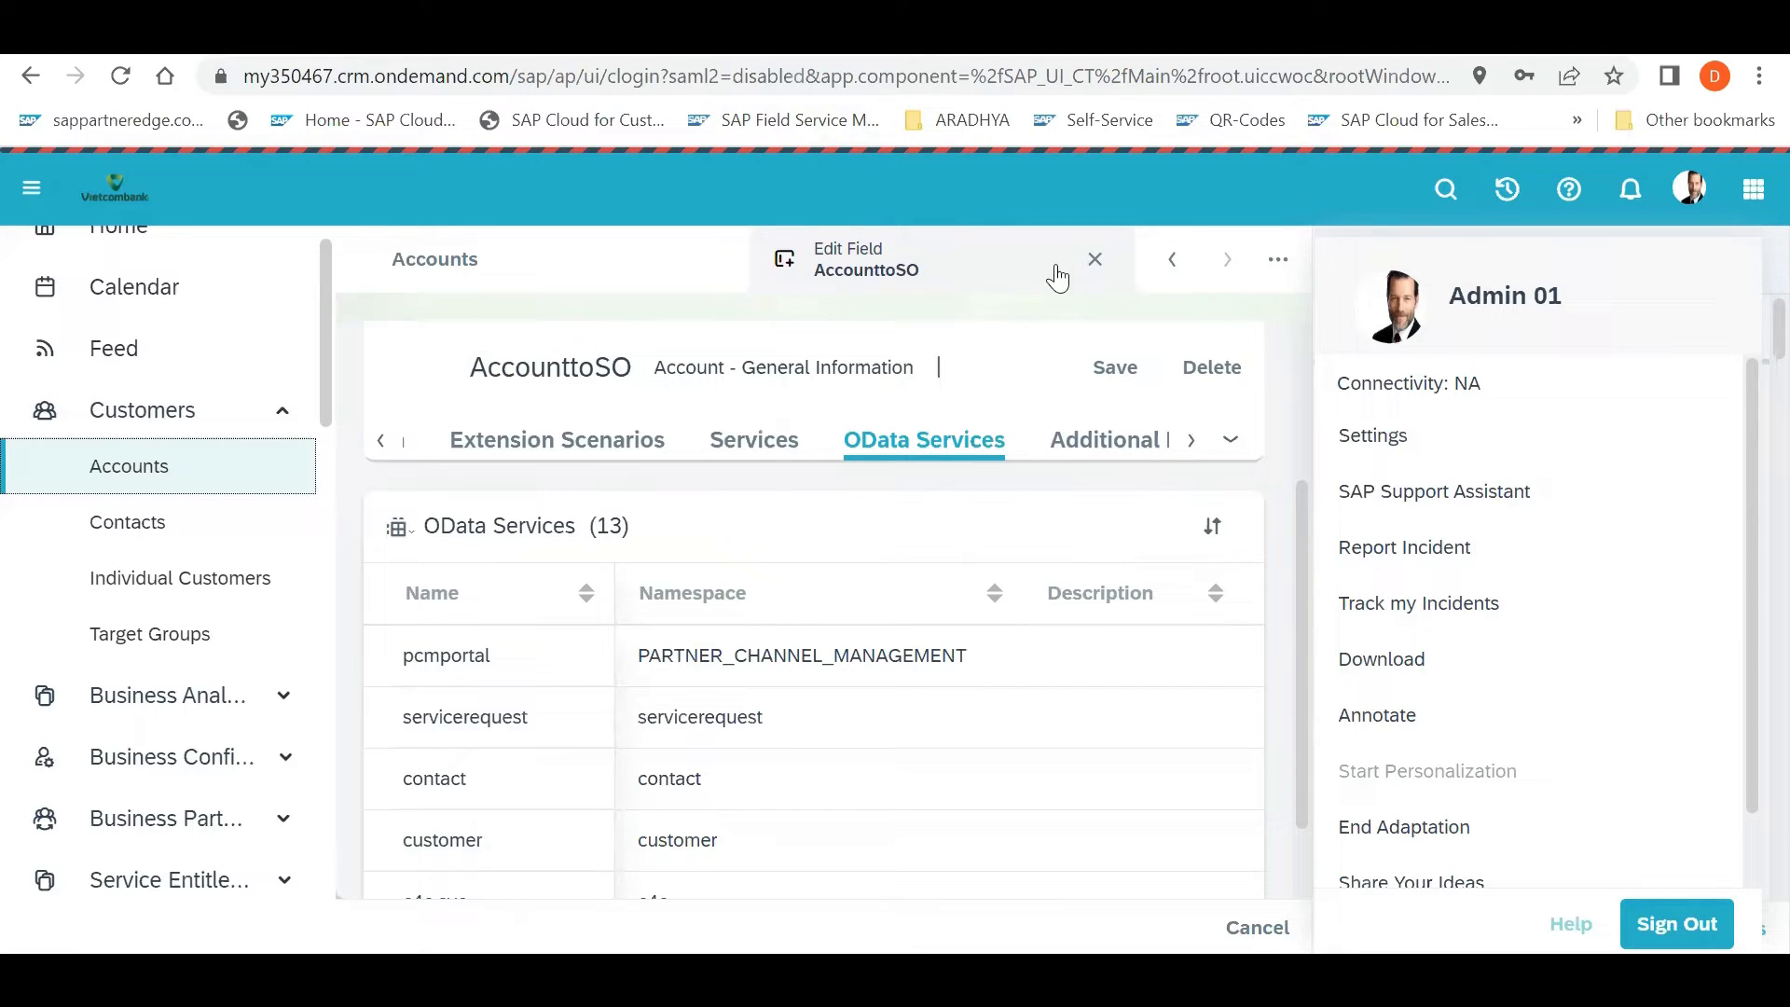
pyautogui.moveTo(1244, 246)
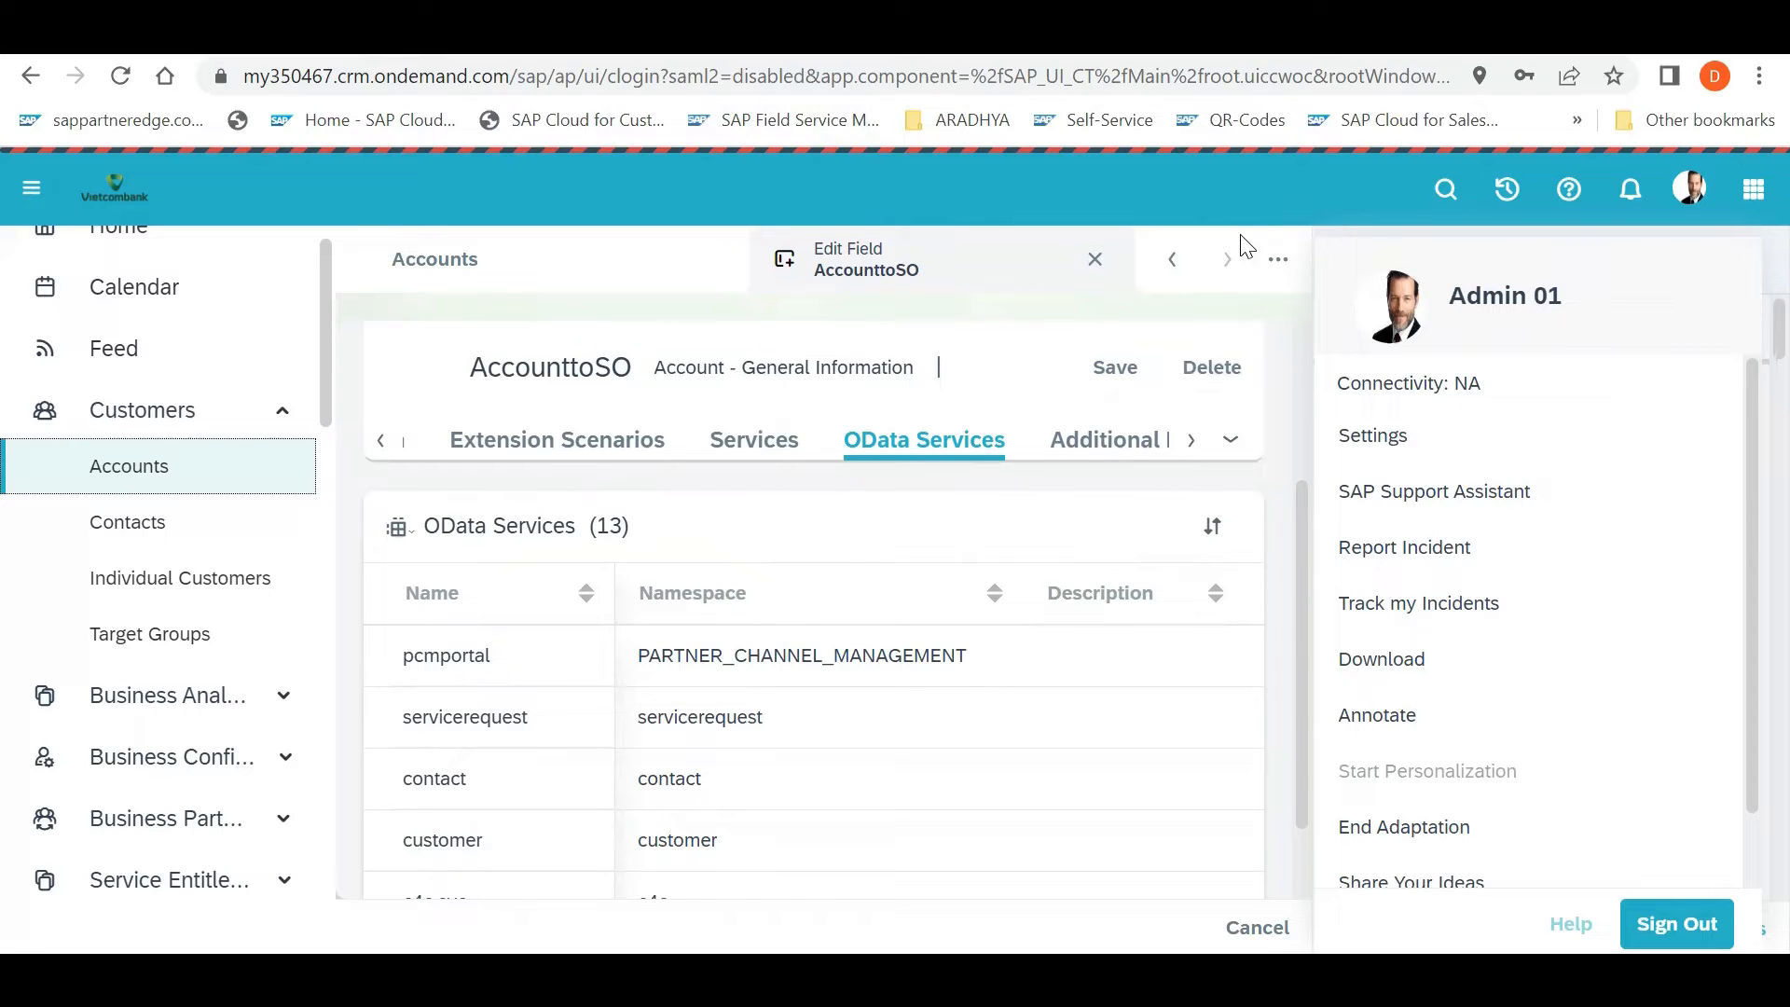
pyautogui.moveTo(1227, 257)
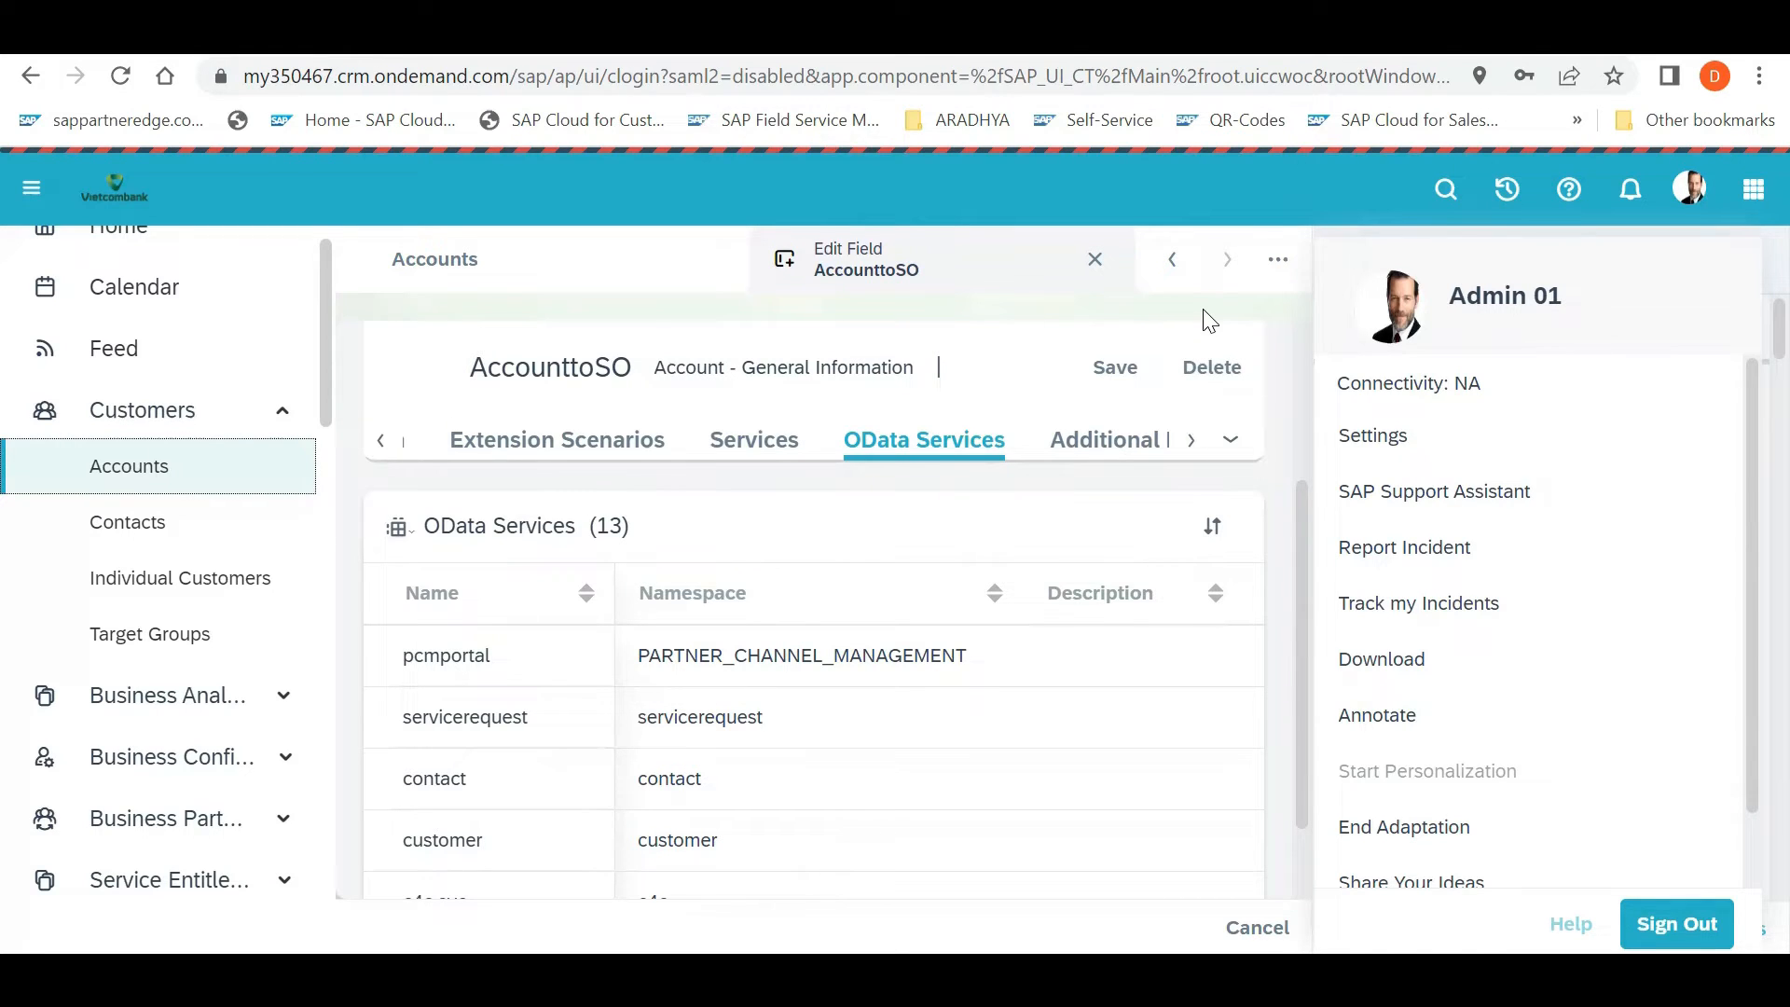
pyautogui.moveTo(1022, 472)
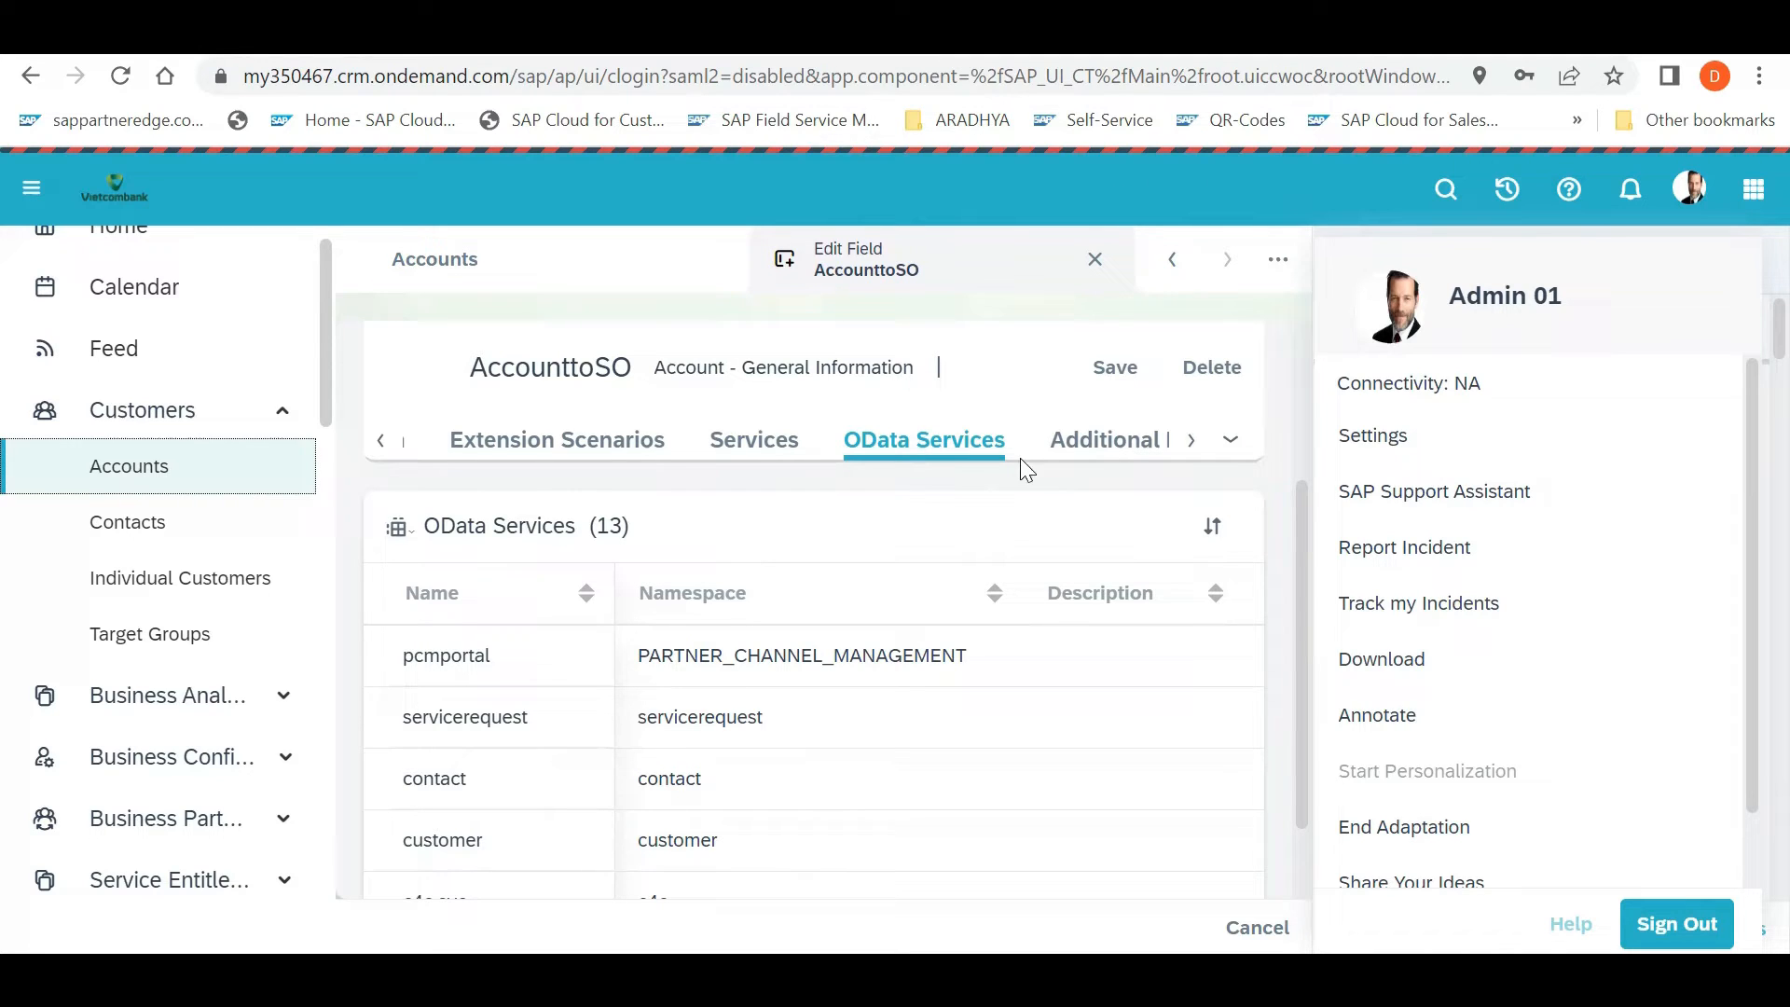
pyautogui.moveTo(1402, 826)
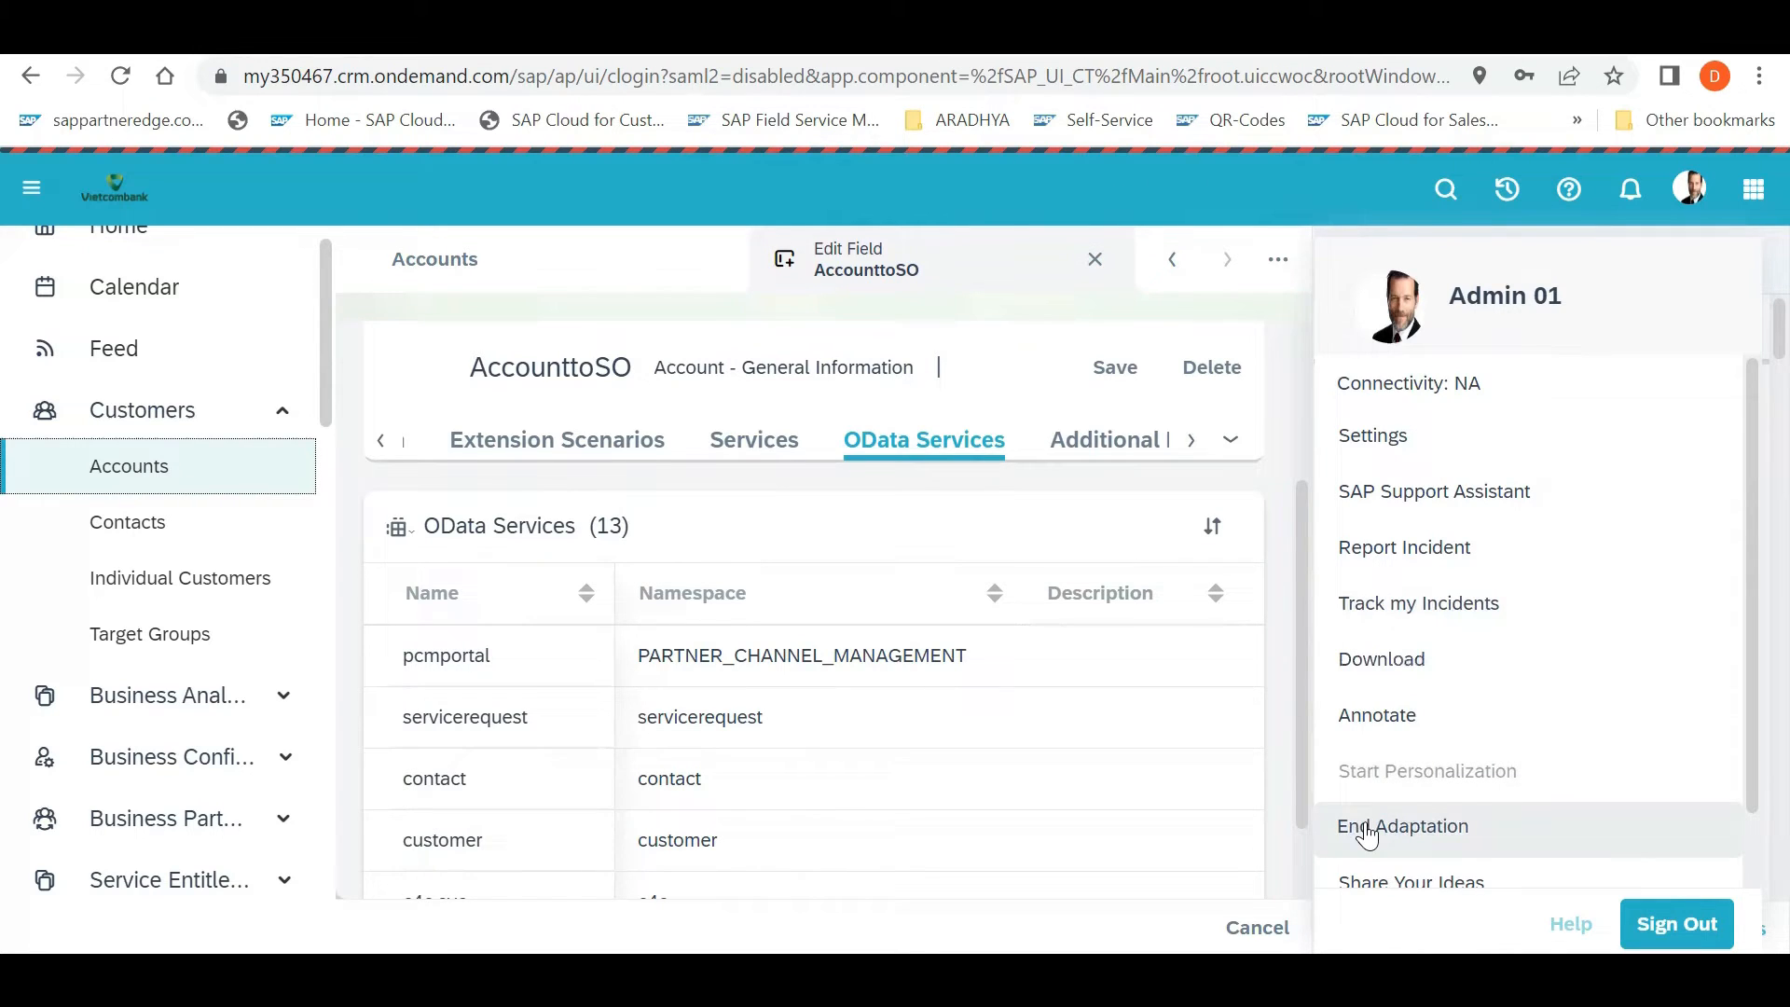
# - End adaptation mode and close the AccounttoSO field editor, returning to My Accounts
pyautogui.click(1402, 826)
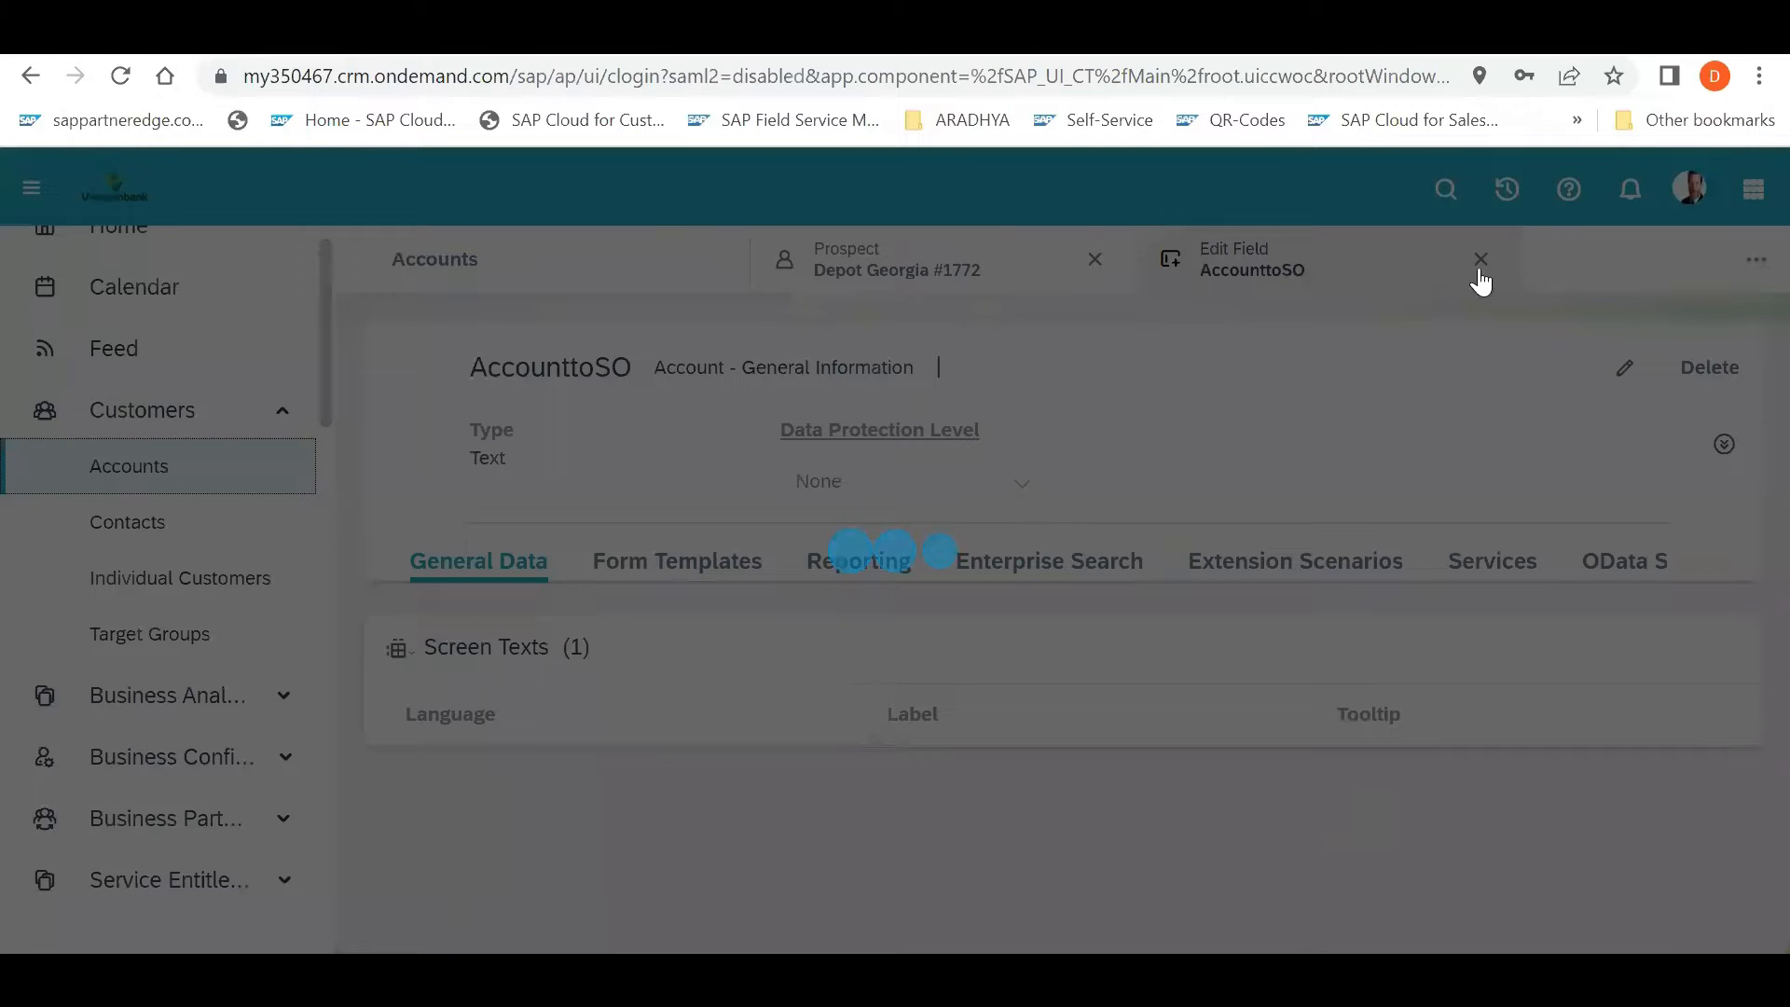
pyautogui.click(1481, 259)
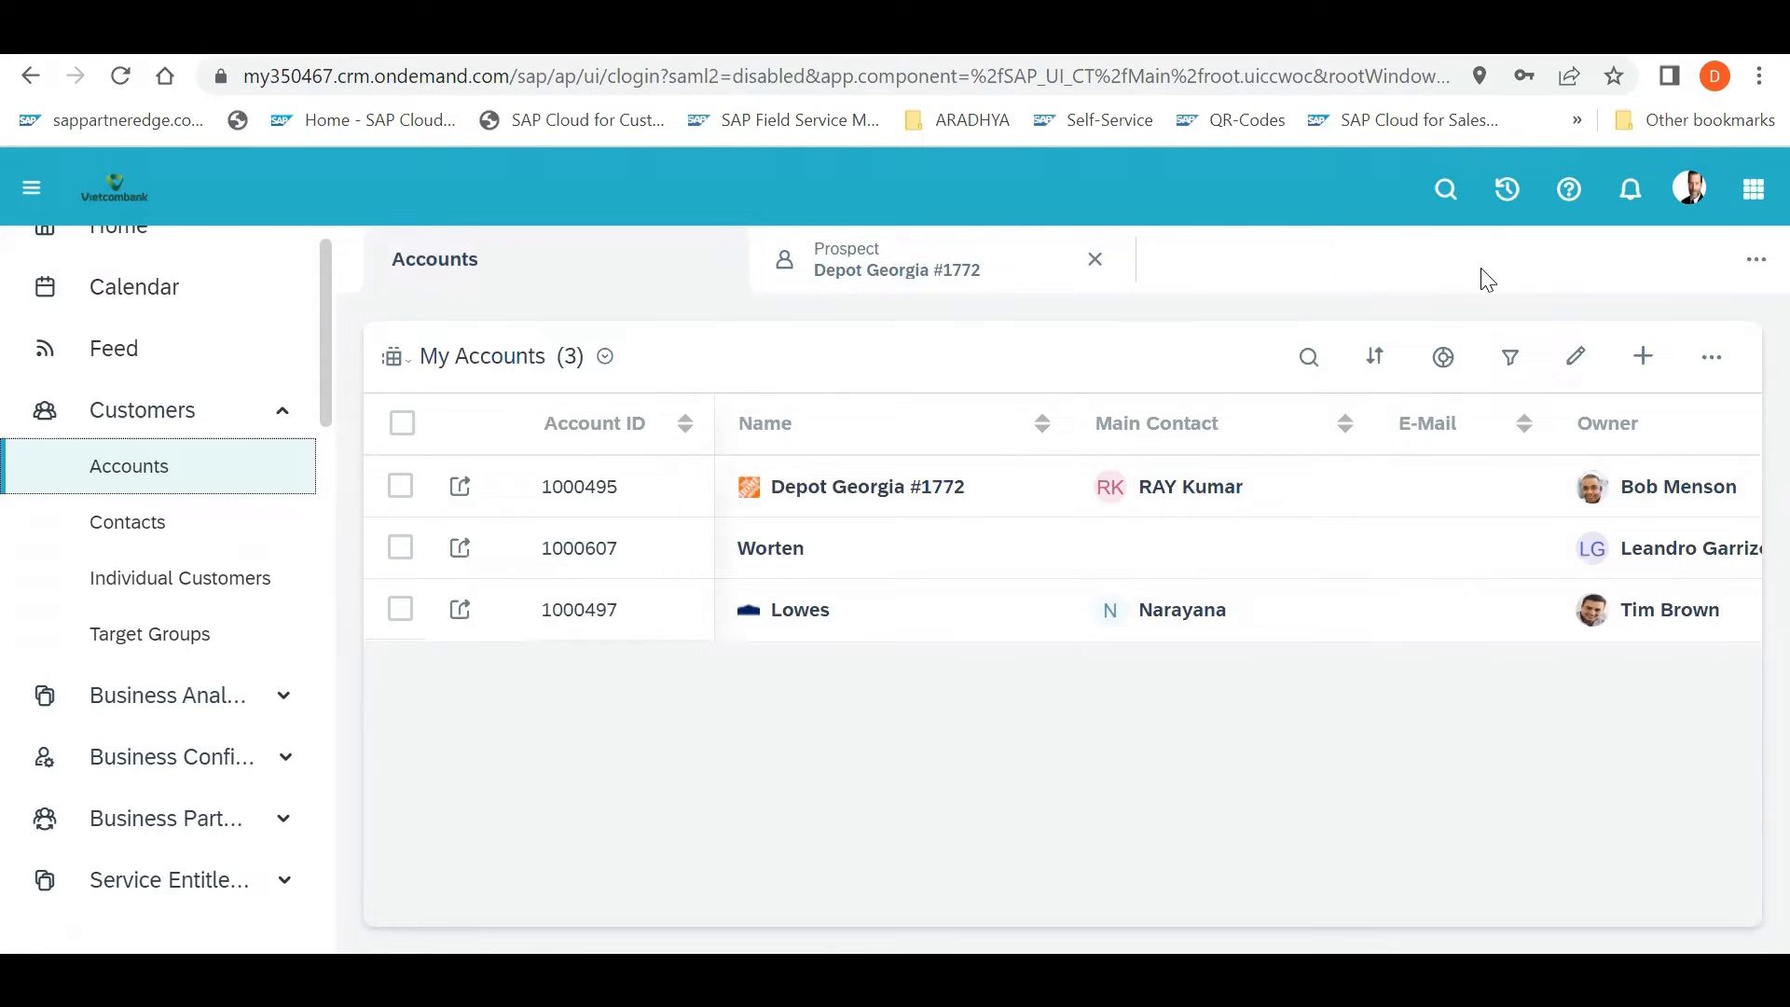
pyautogui.moveTo(877, 304)
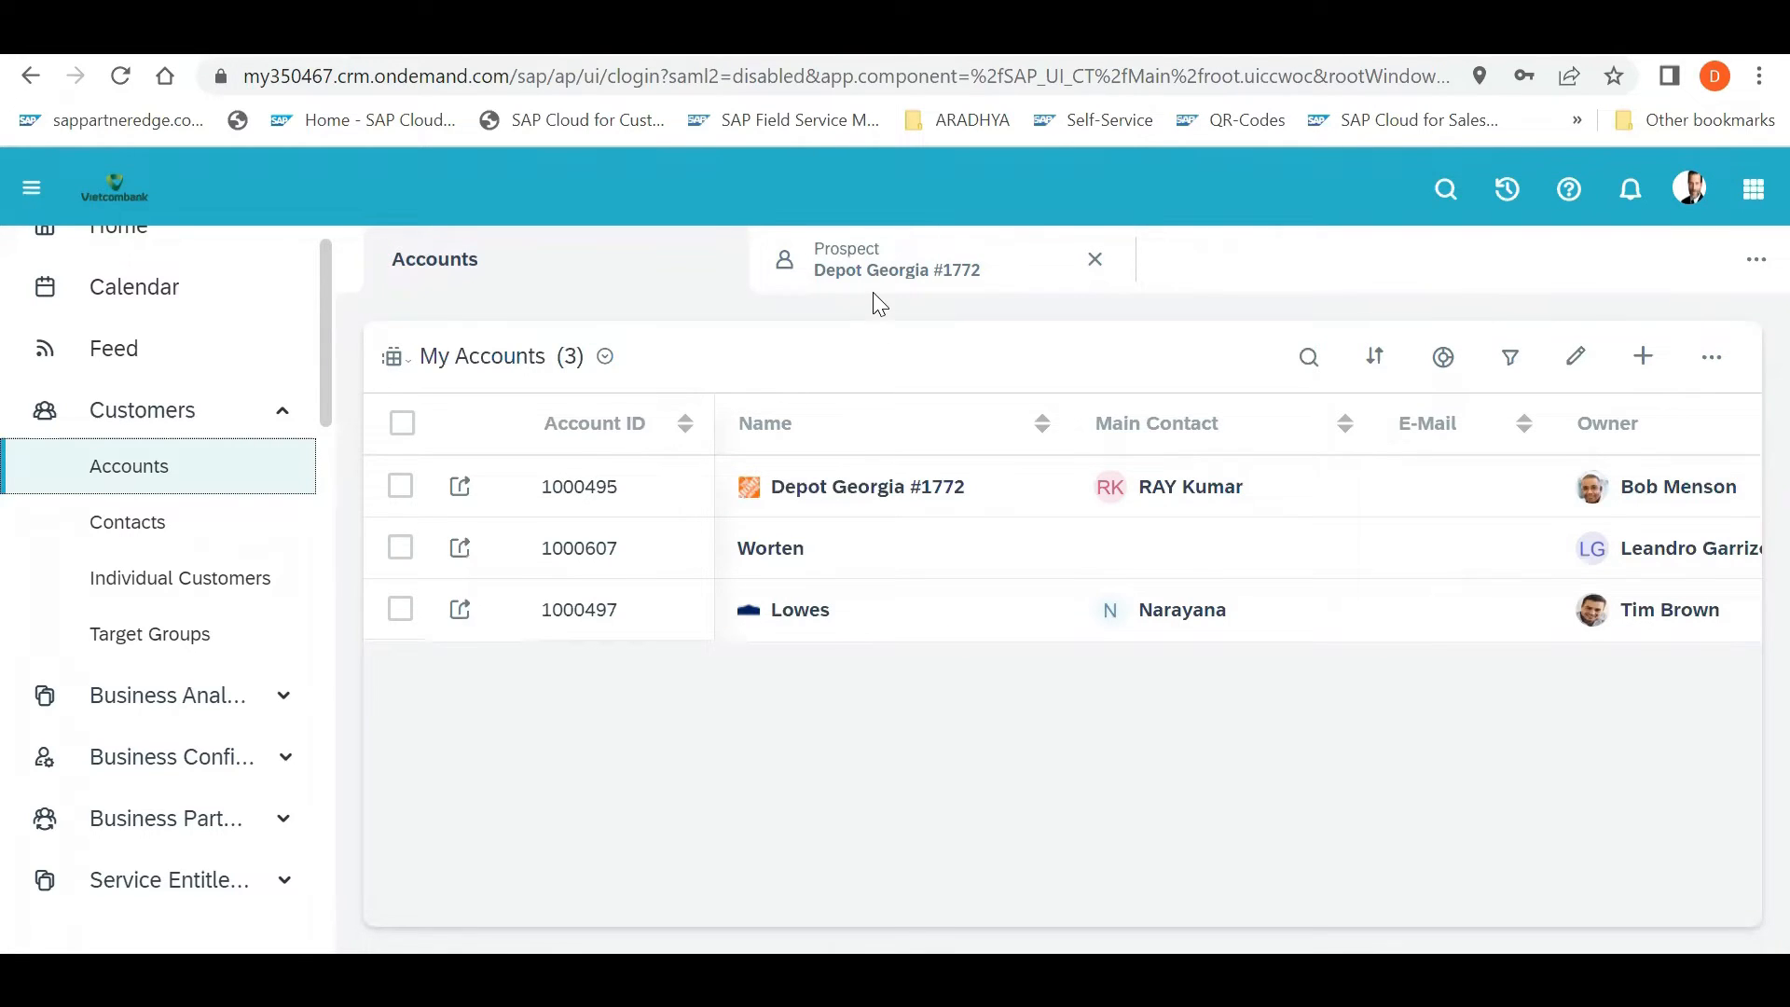
pyautogui.moveTo(933, 436)
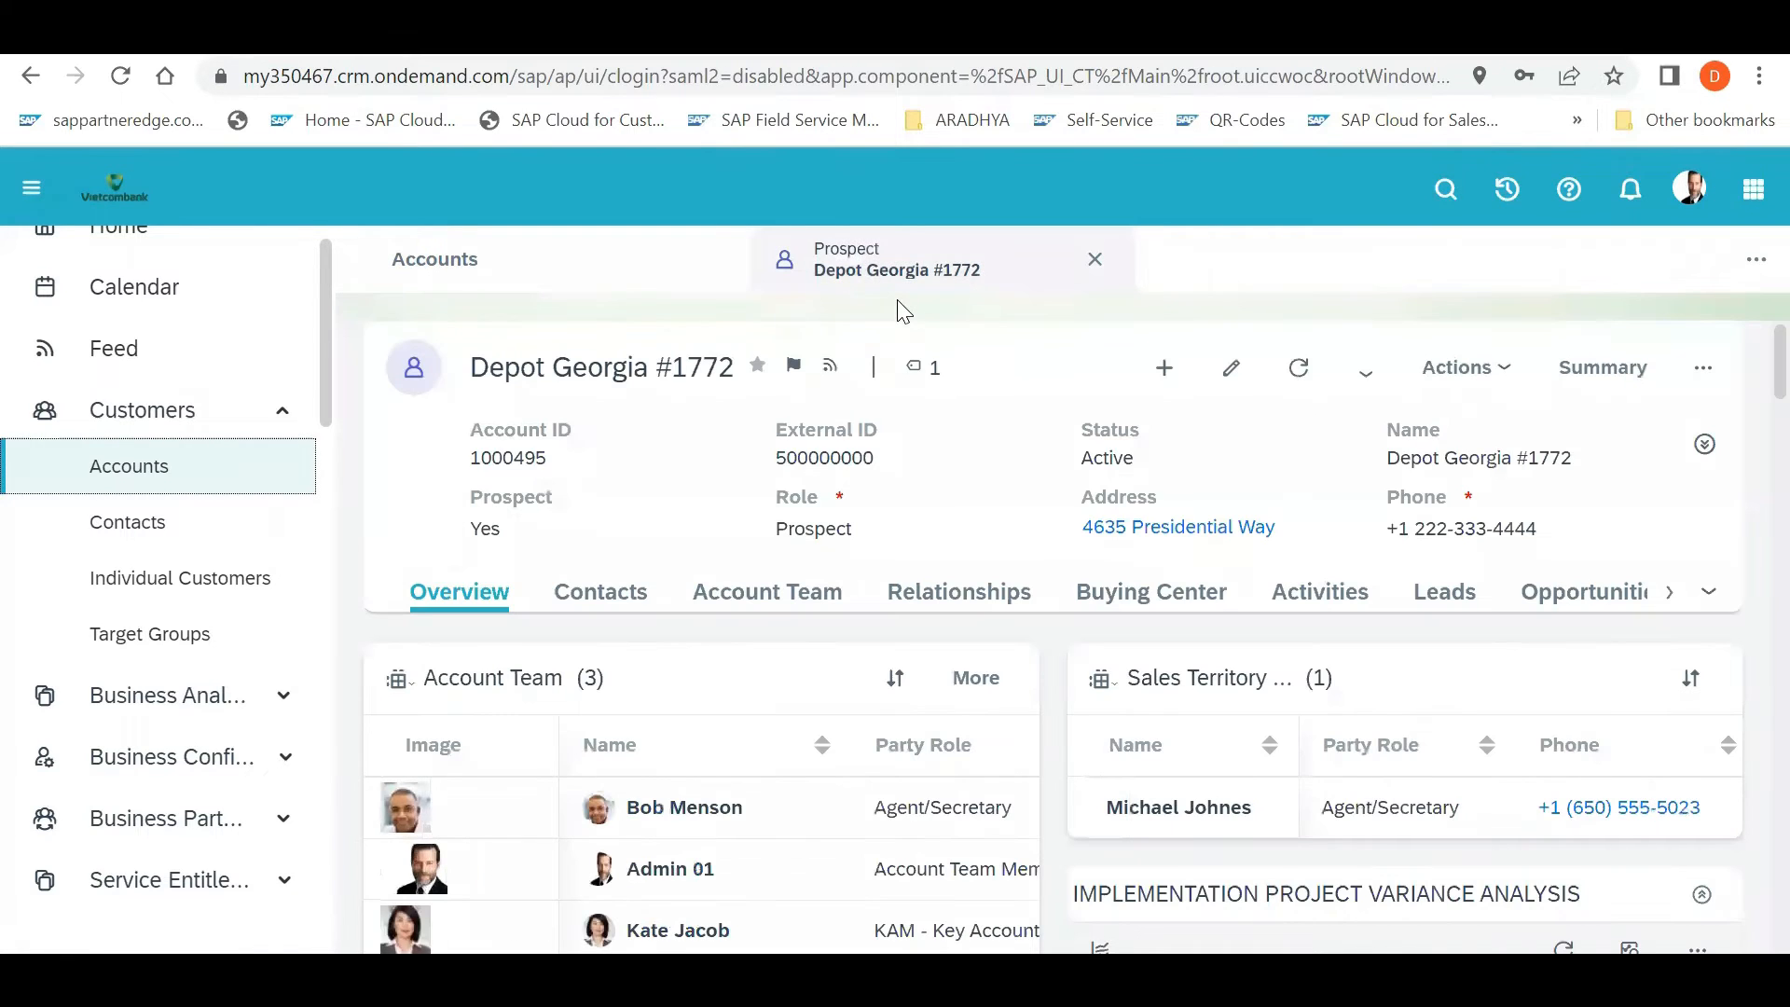
# - Expand the Depot Georgia #1772 header to show Parent Account, Owner and Territory fields
pyautogui.click(1702, 444)
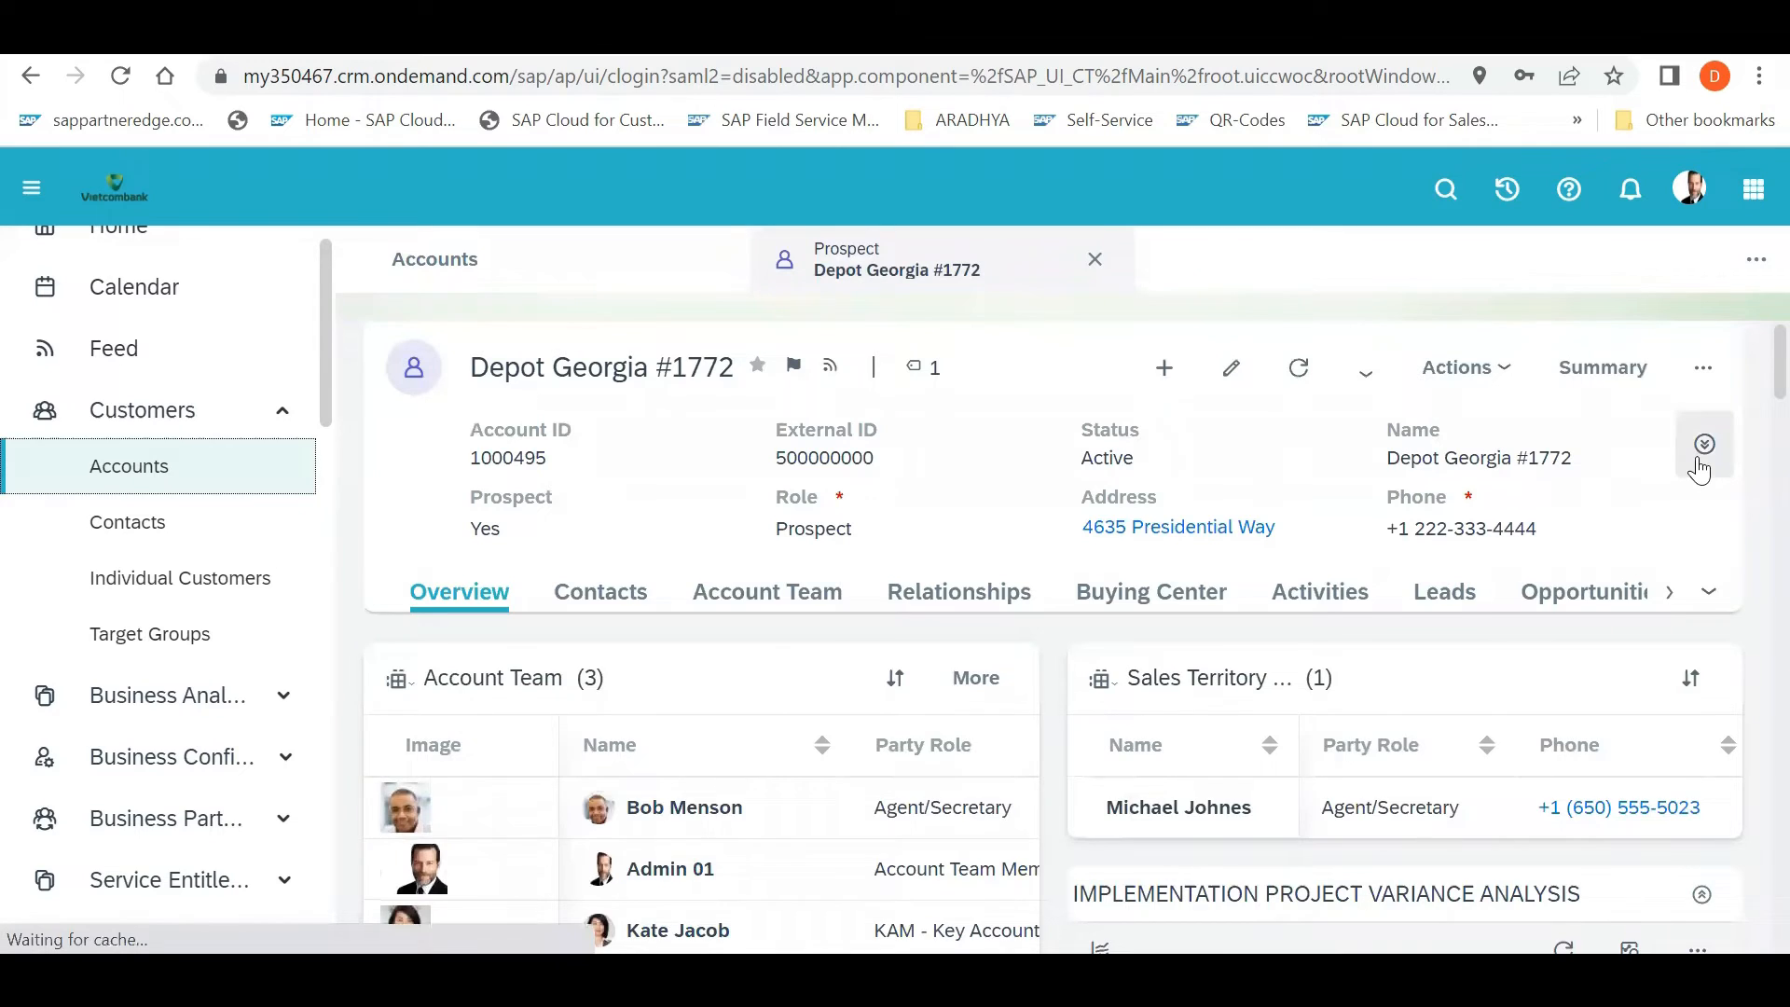
pyautogui.click(1703, 443)
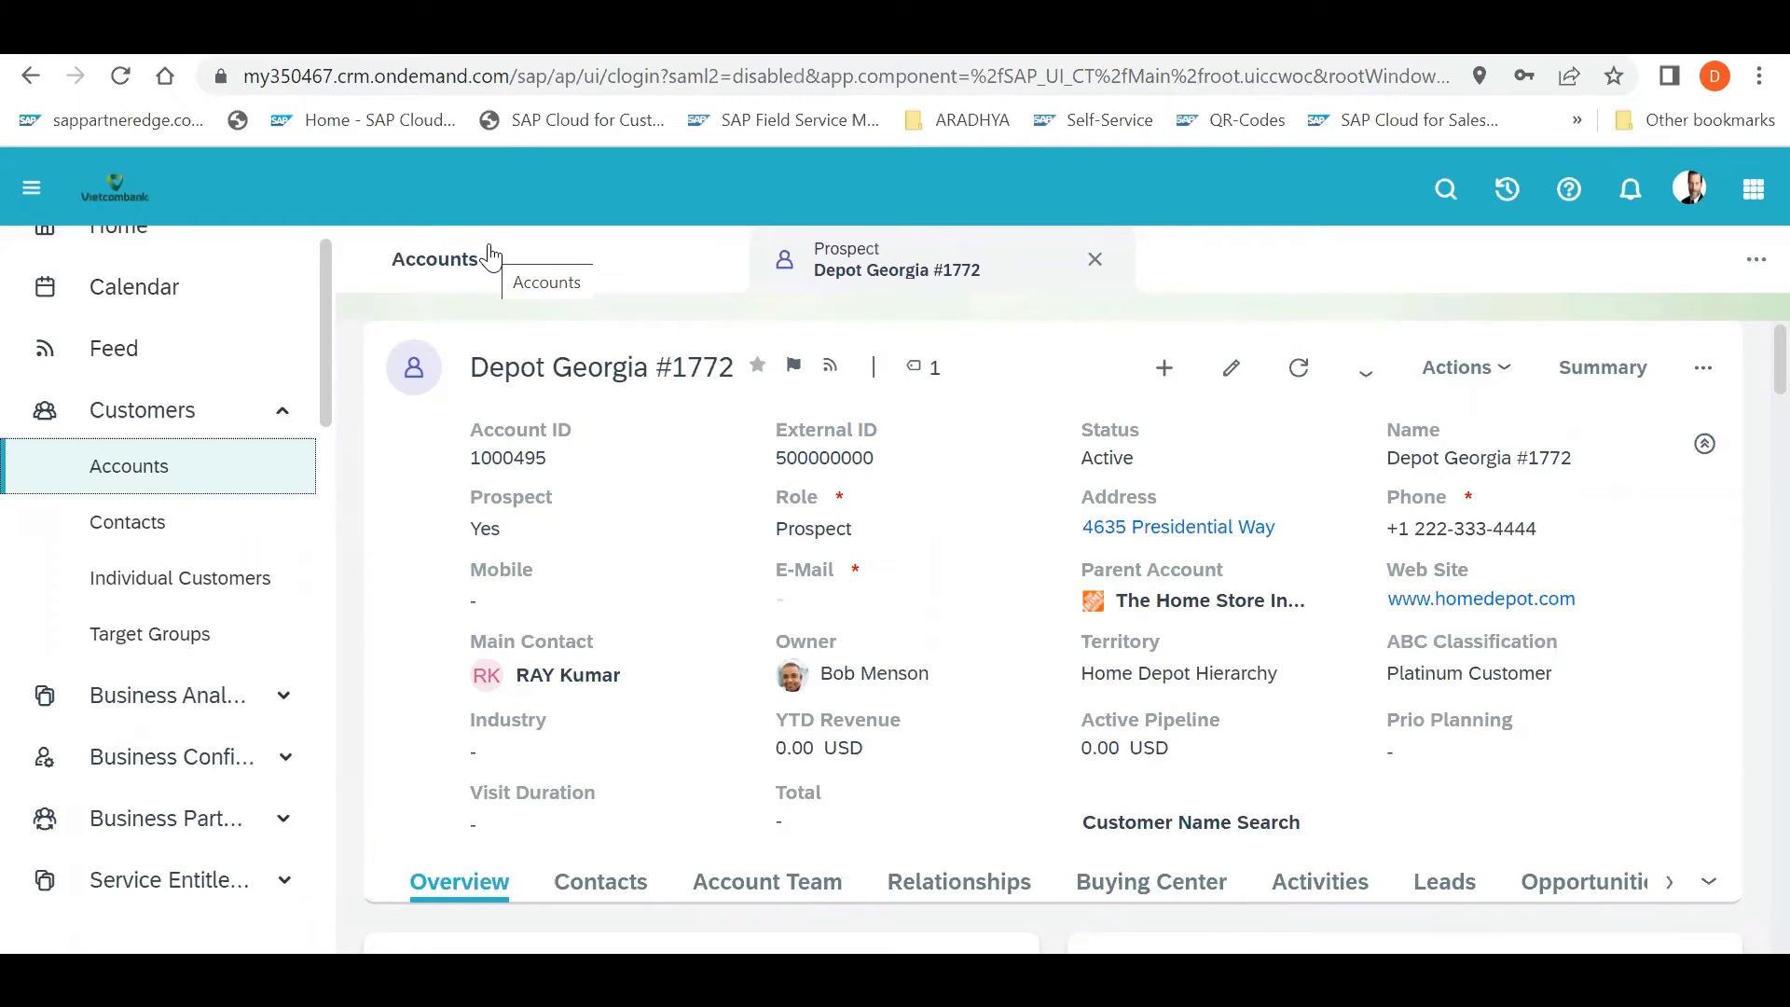
pyautogui.moveTo(425, 185)
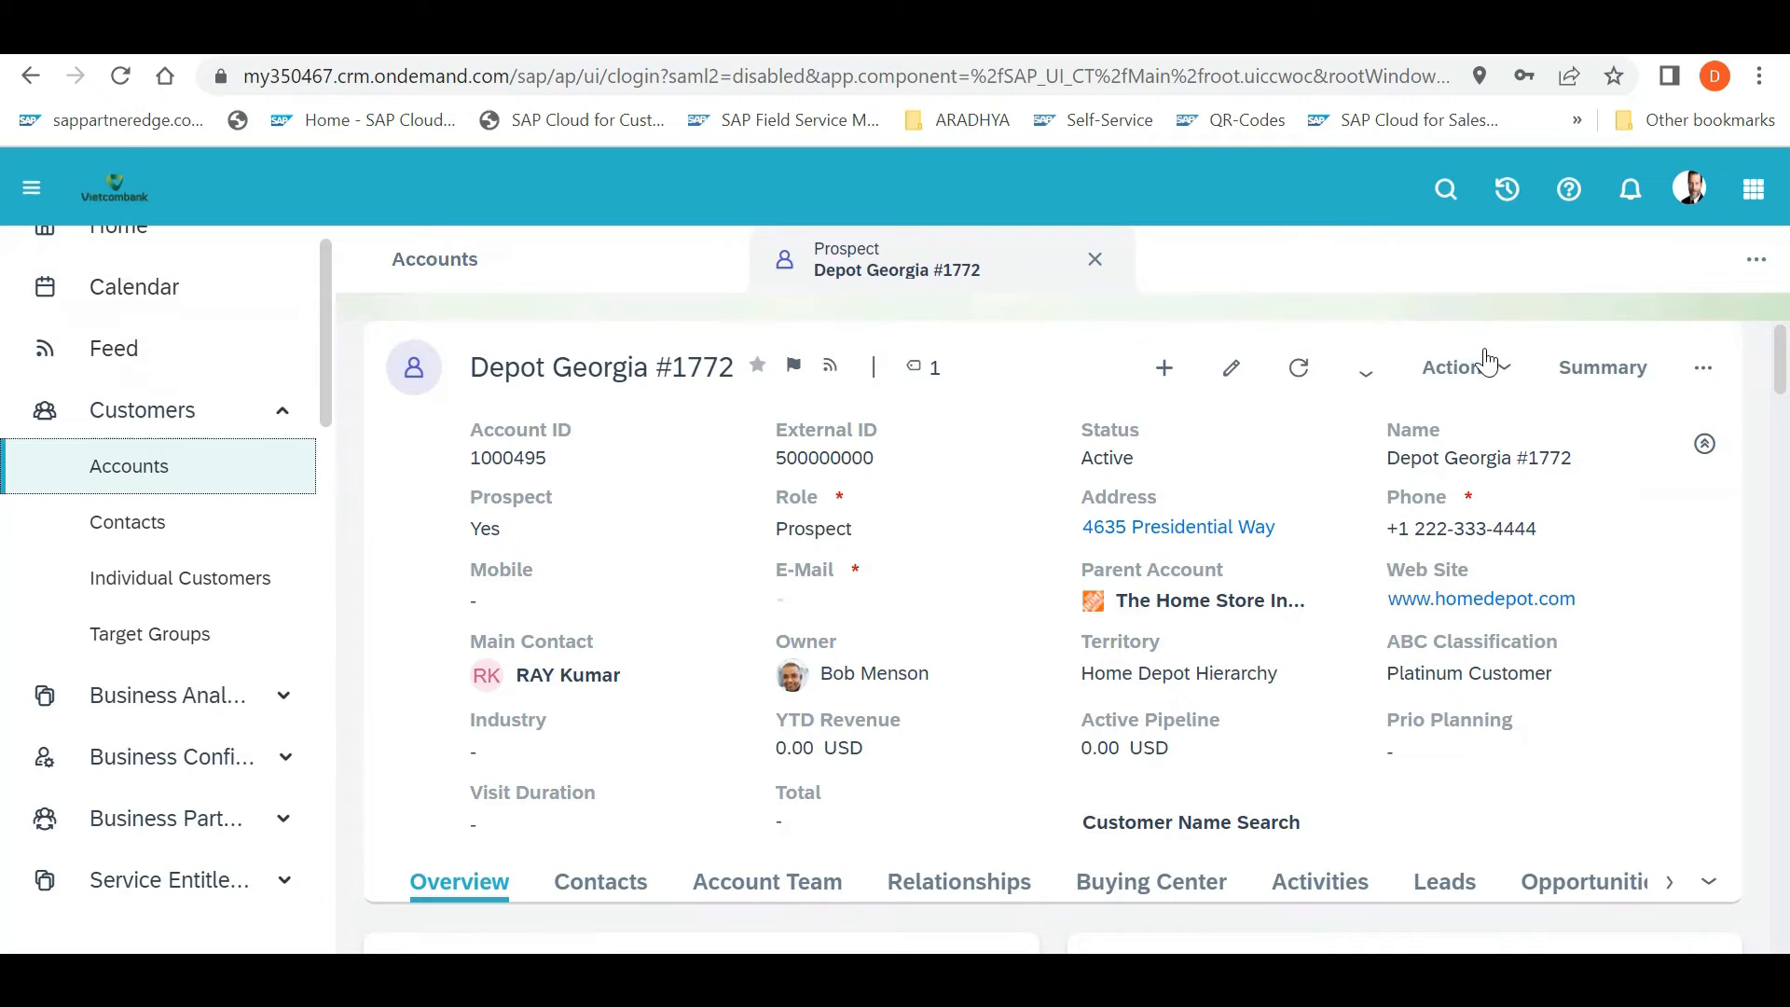
pyautogui.moveTo(1467, 258)
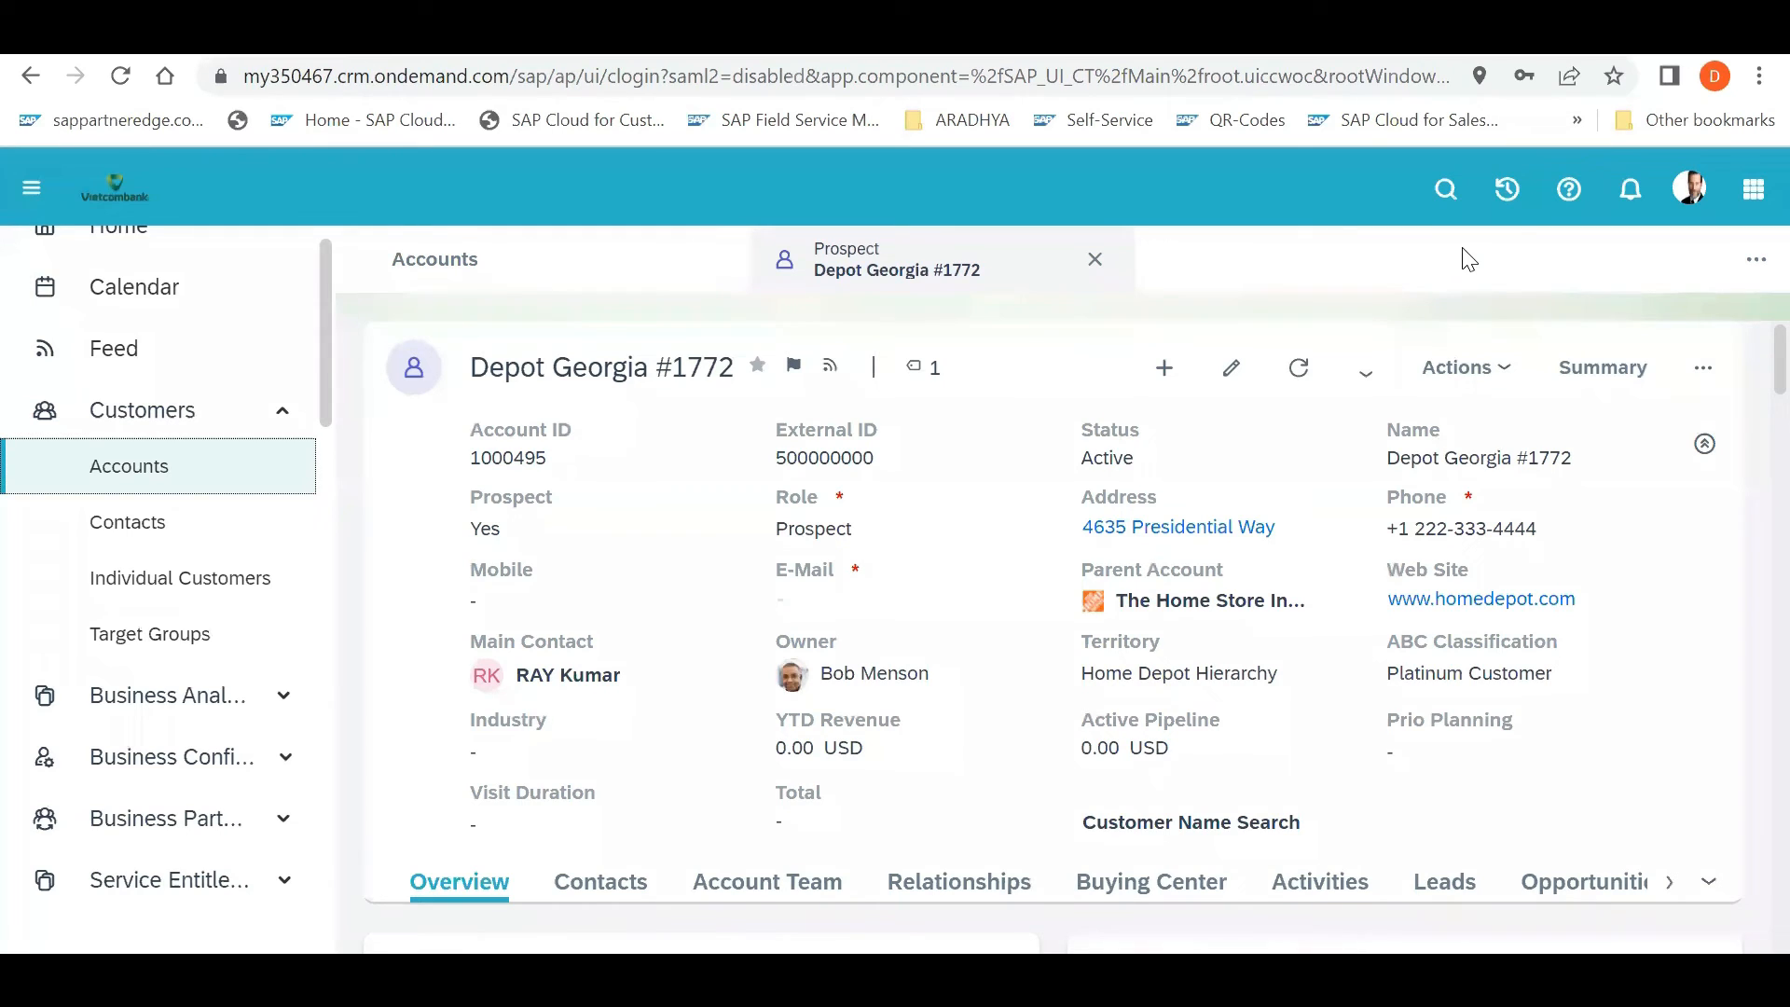
pyautogui.moveTo(1690, 188)
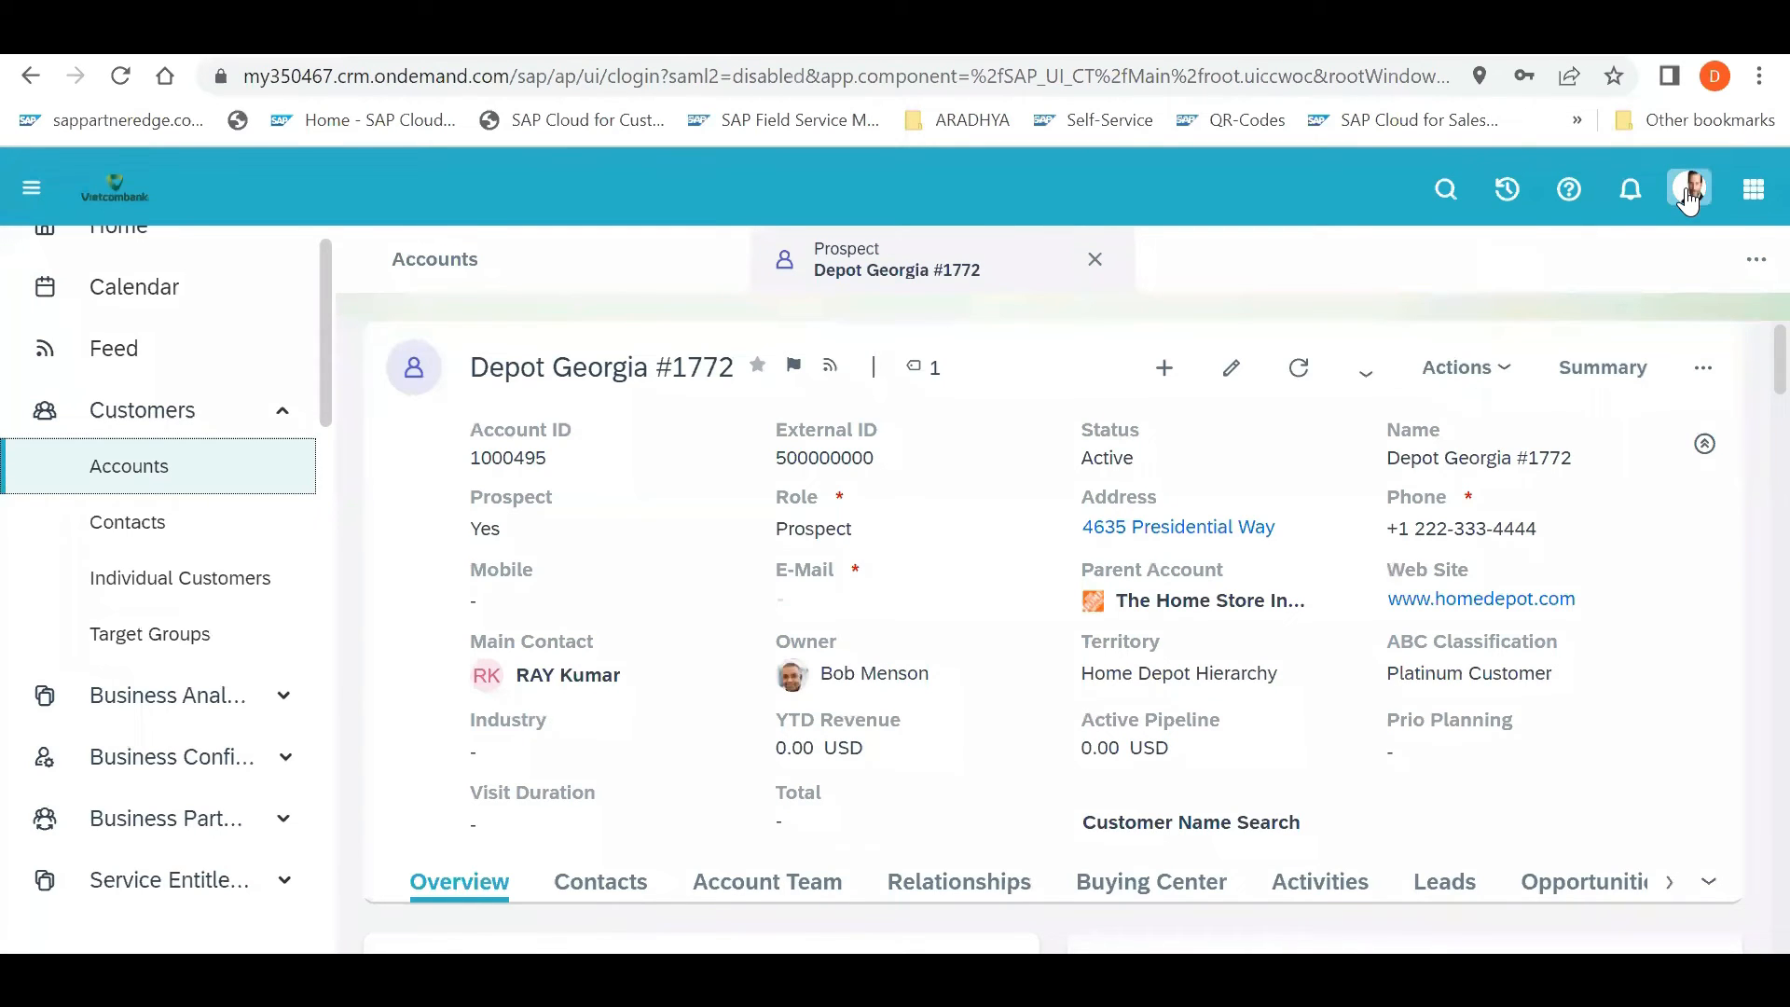
pyautogui.moveTo(1688, 190)
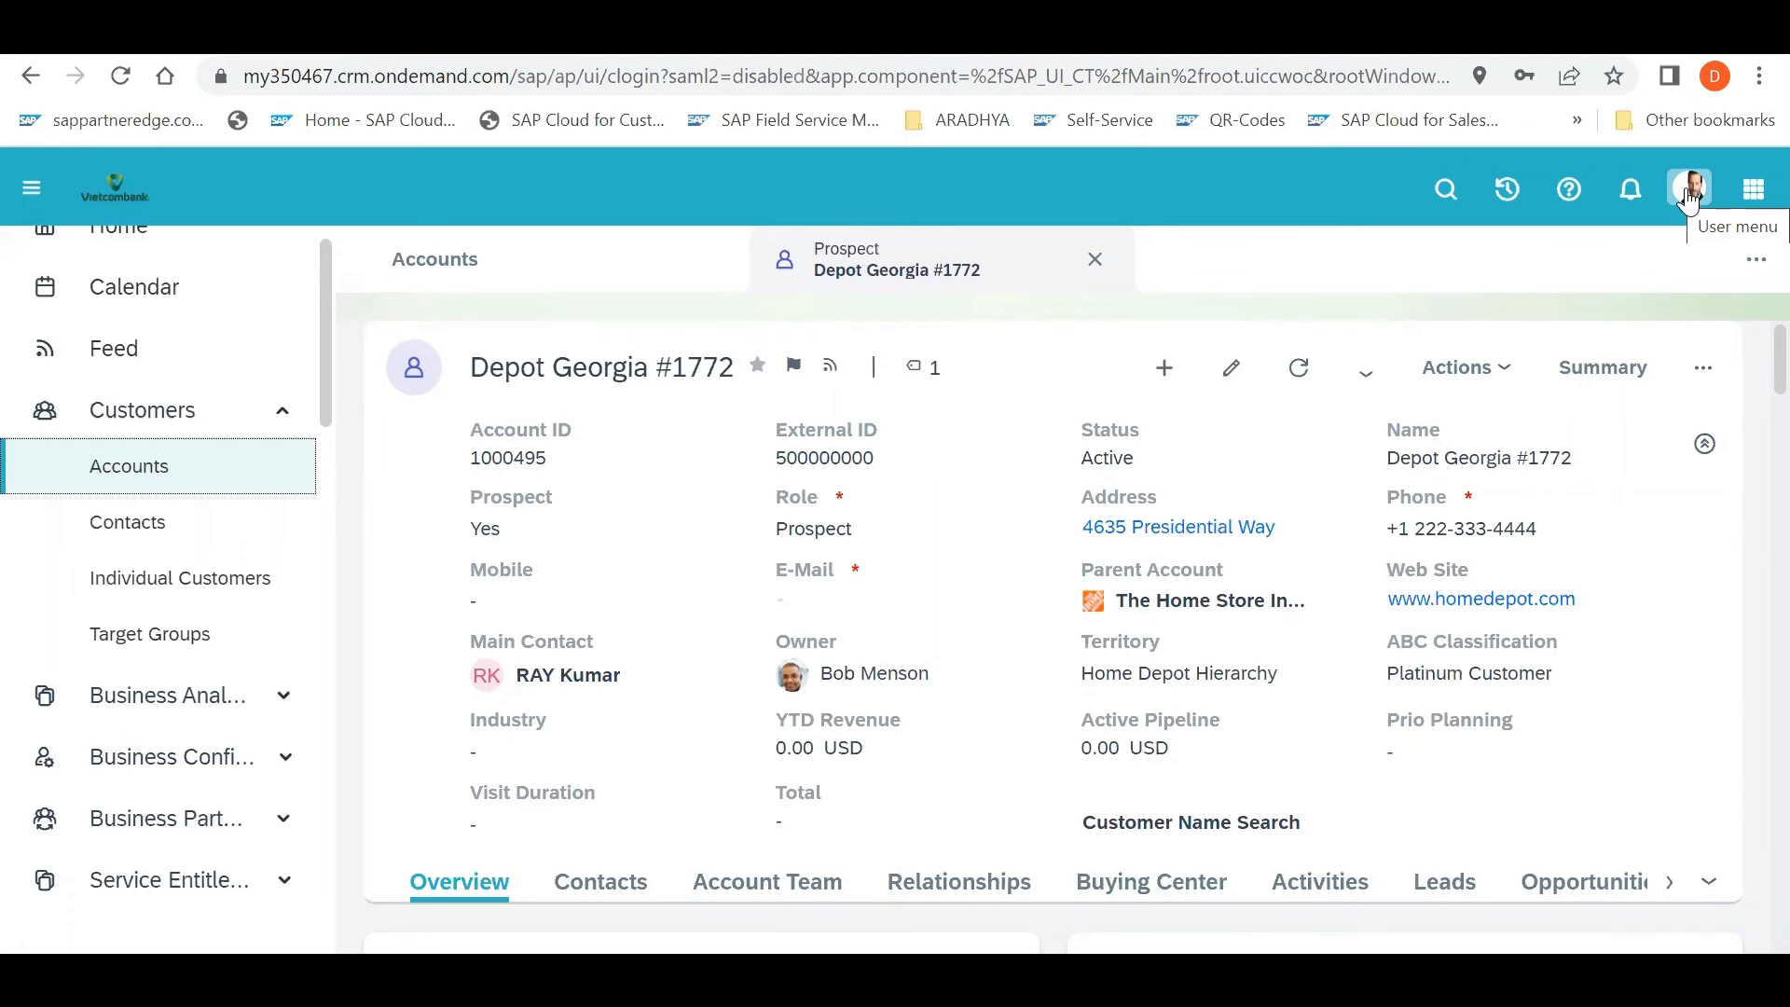
pyautogui.moveTo(1519, 305)
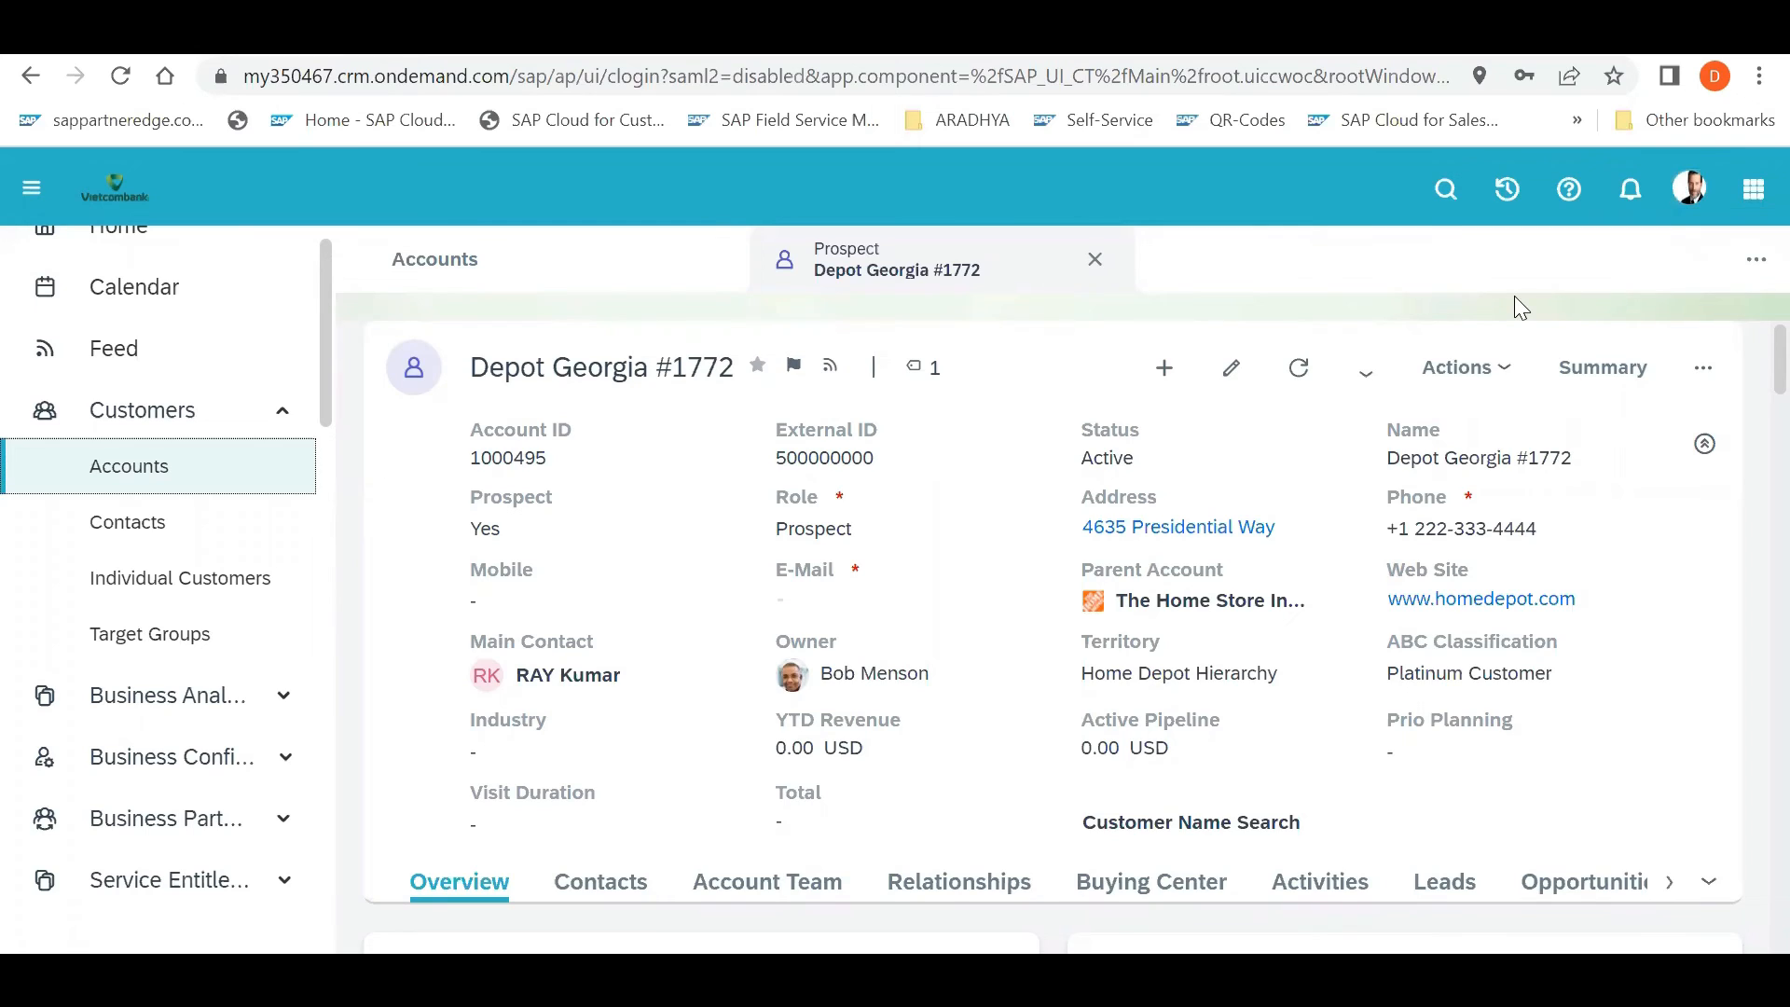